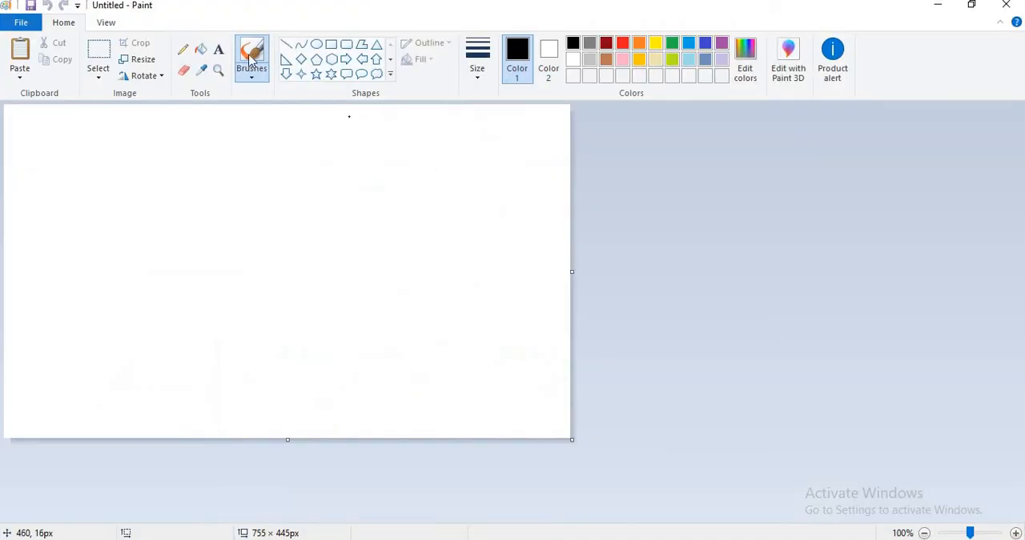
mouse_move(183, 48)
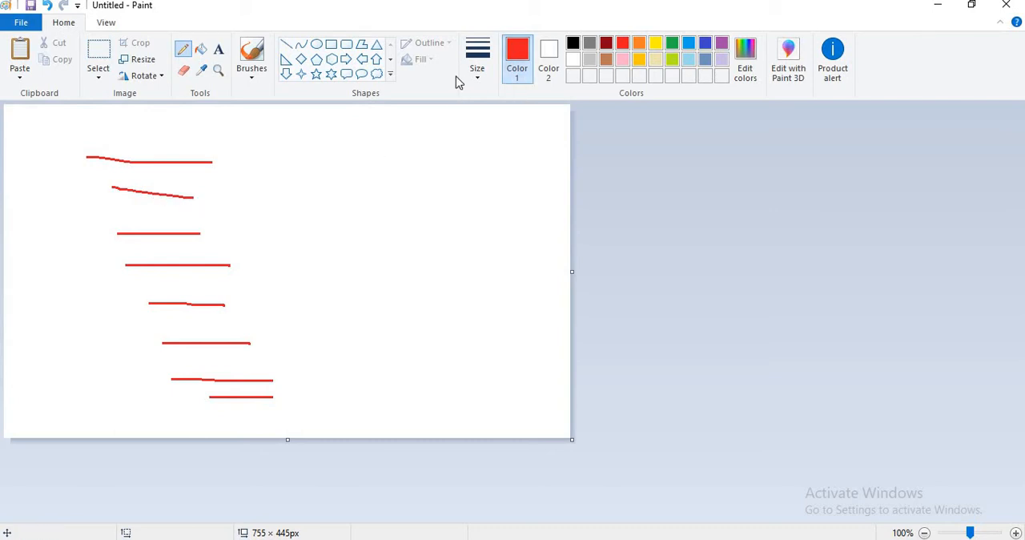
Choose a pencil thickness, switch to green and sketch numbers beside the red lines.
click(478, 56)
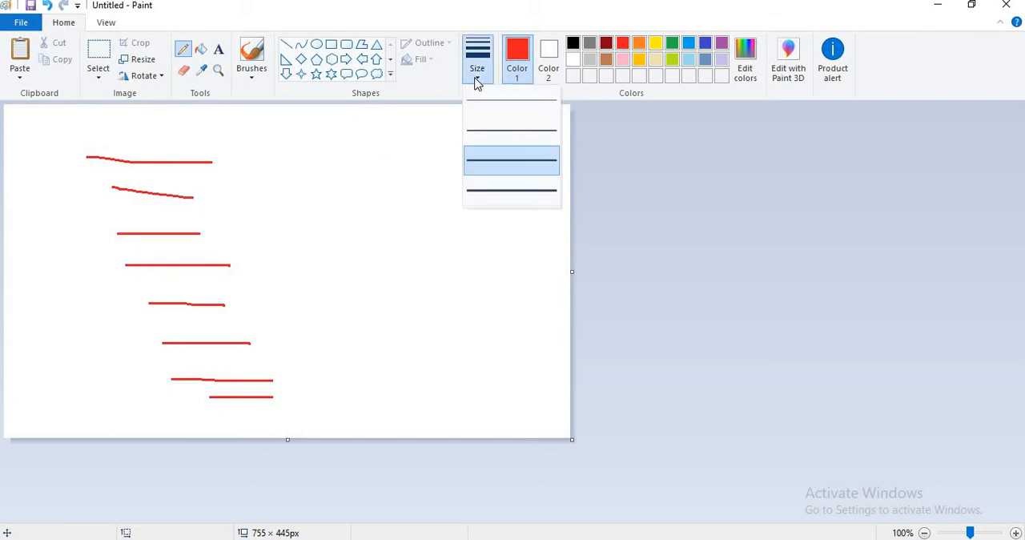
click(182, 50)
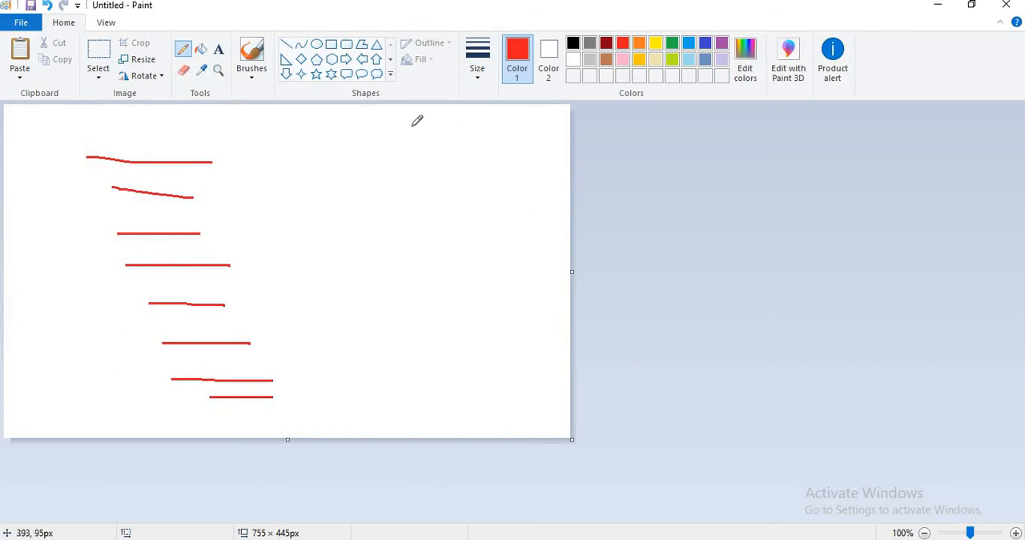
click(673, 42)
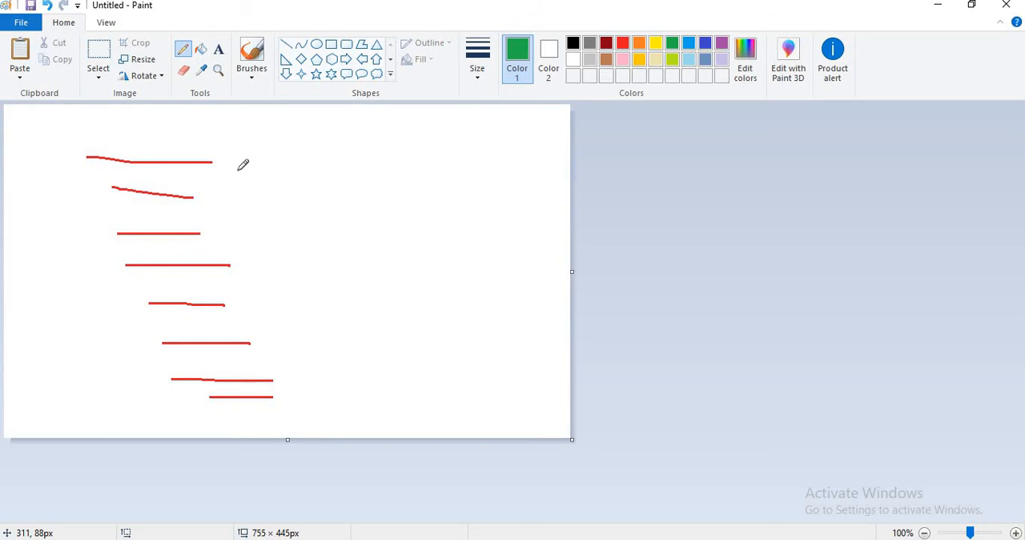
mouse_move(244, 168)
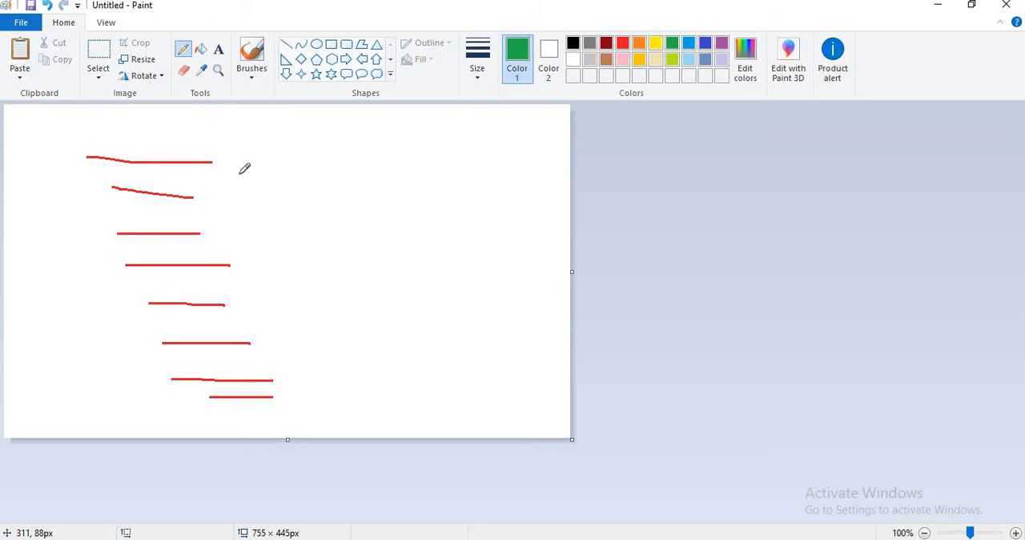
mouse_move(250, 192)
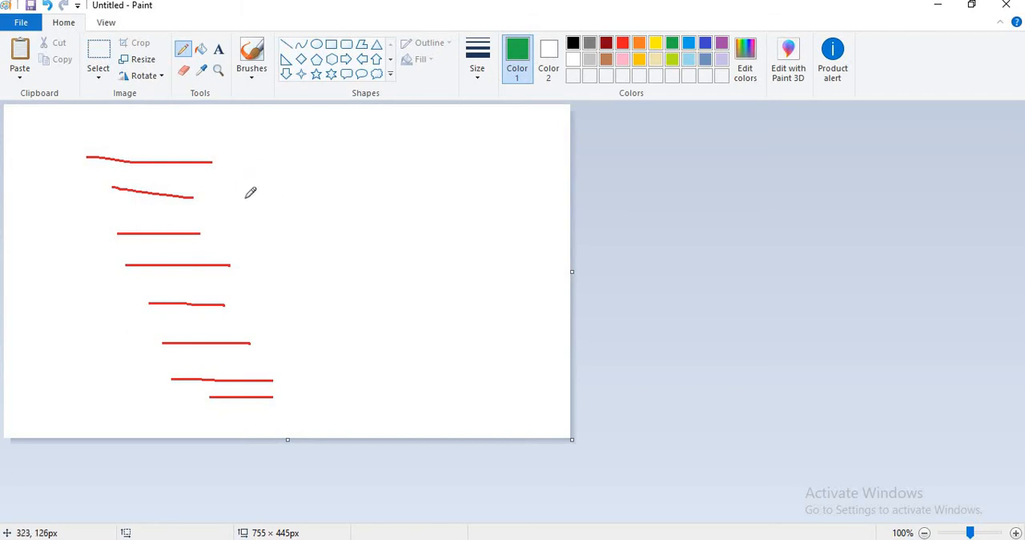
mouse_move(258, 184)
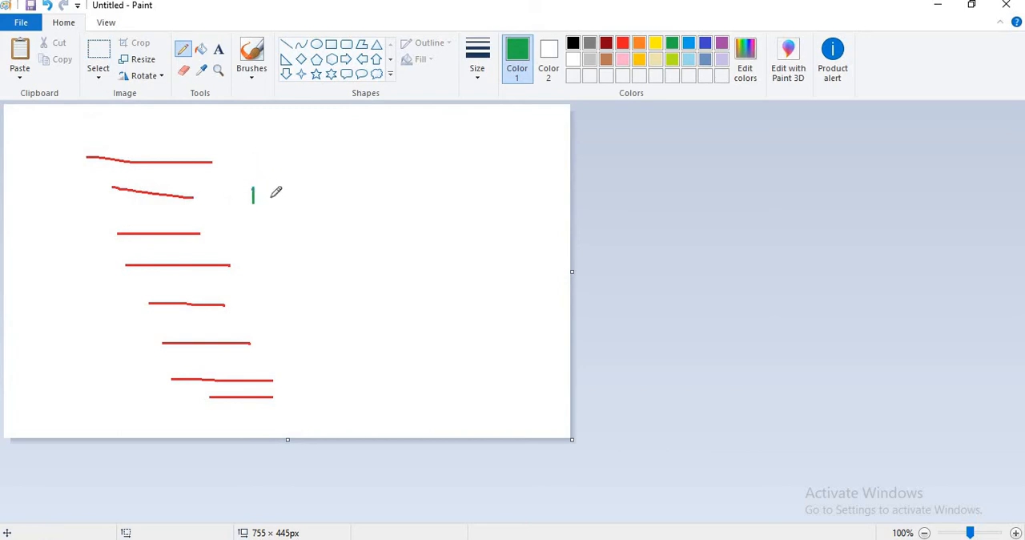
drag(272, 200, 317, 177)
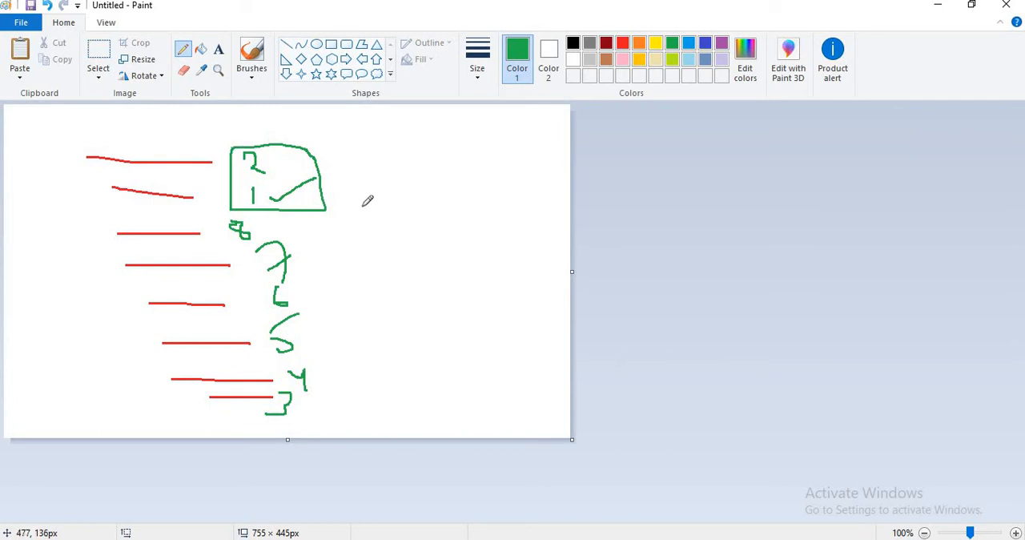
mouse_move(276, 174)
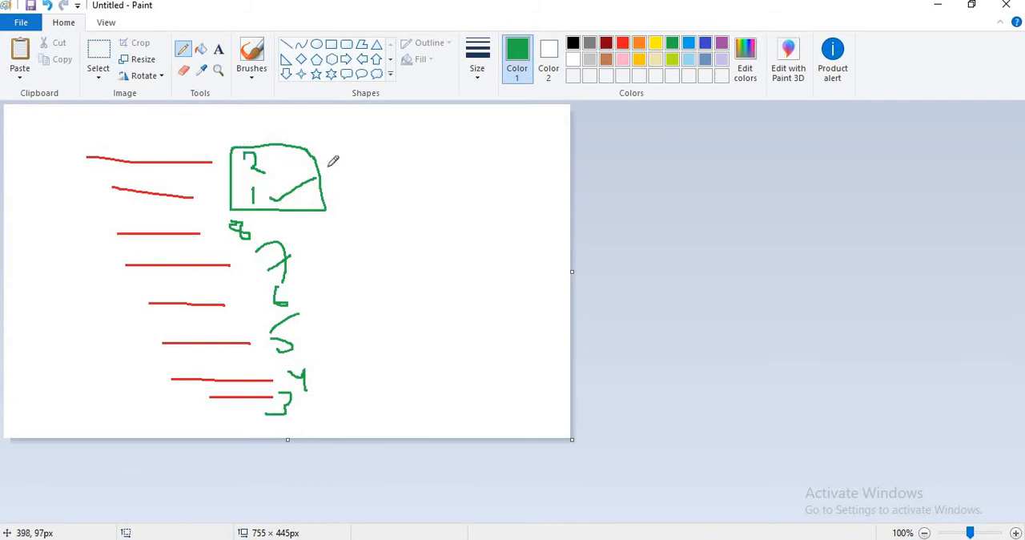
mouse_move(340, 159)
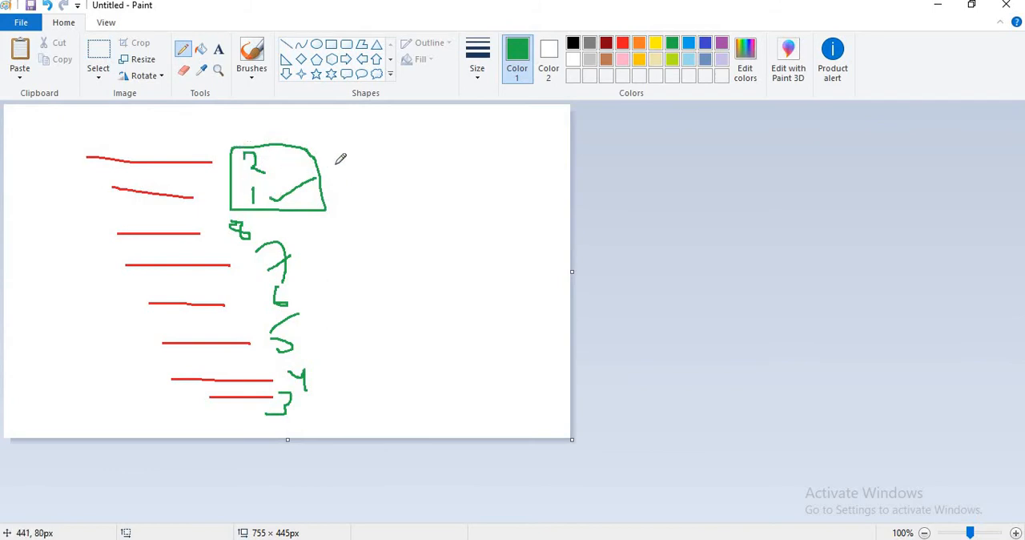
mouse_move(394, 191)
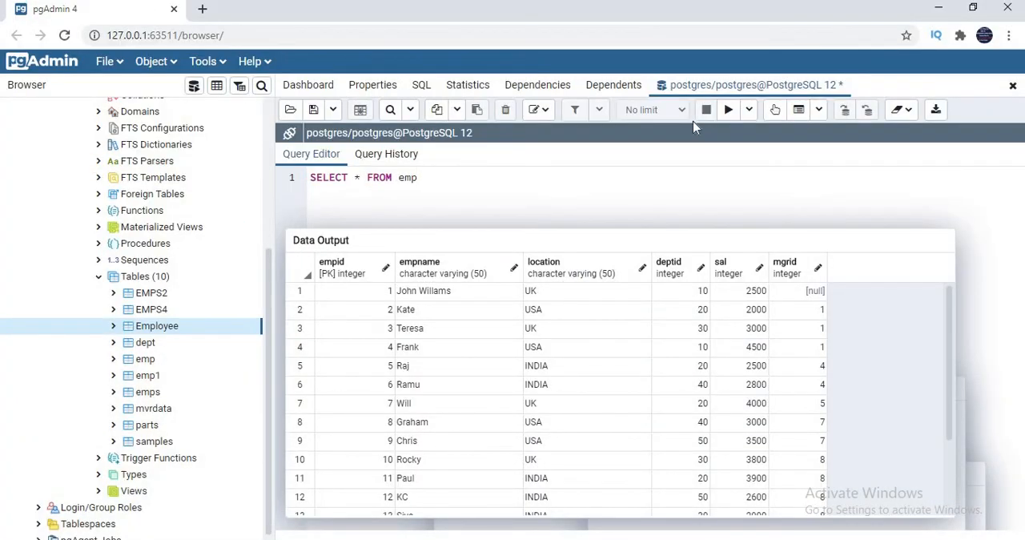
Run SELECT * FROM emp and inspect the sal and empid columns in the output.
click(728, 109)
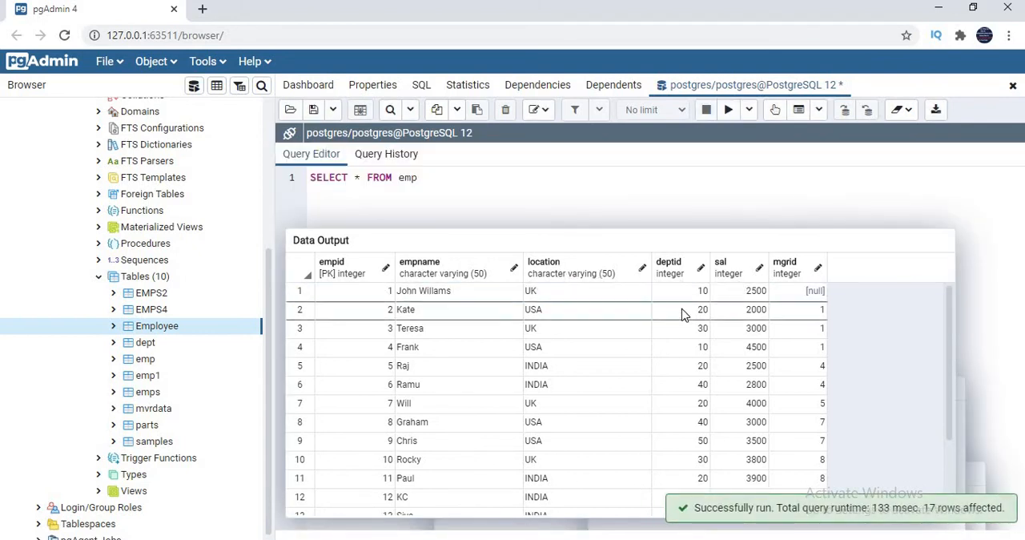
scroll(down, 3)
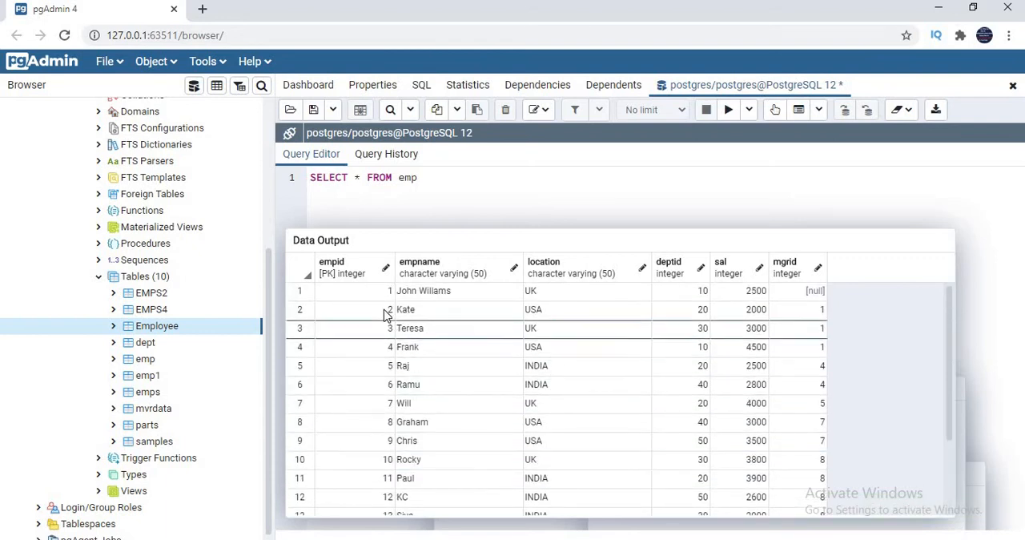
mouse_move(359, 324)
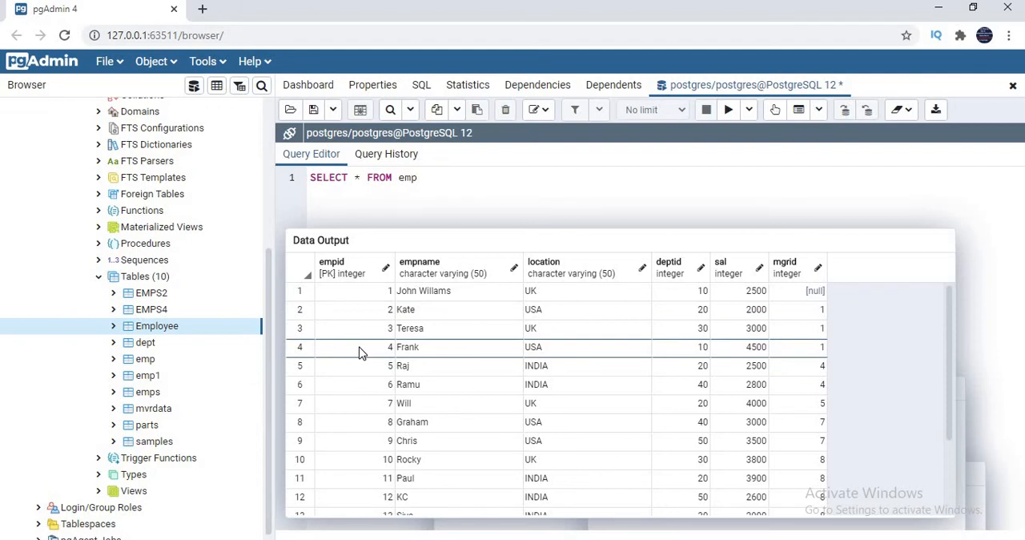
mouse_move(468, 350)
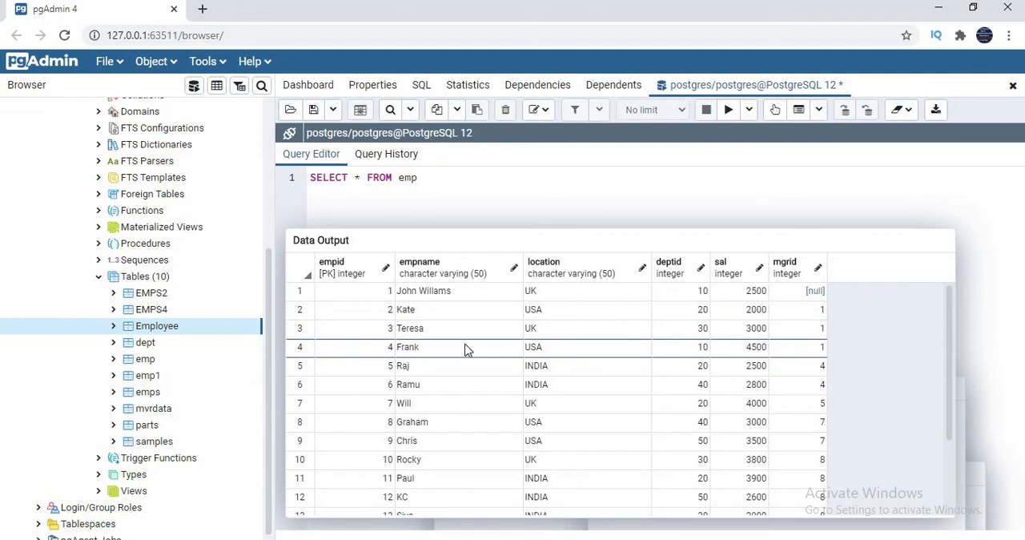
mouse_move(439, 375)
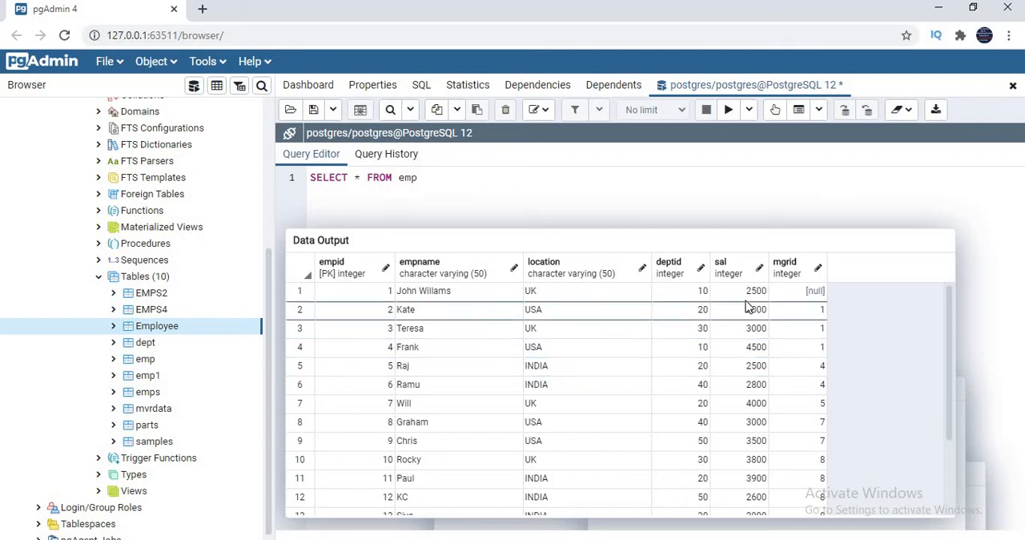
click(721, 268)
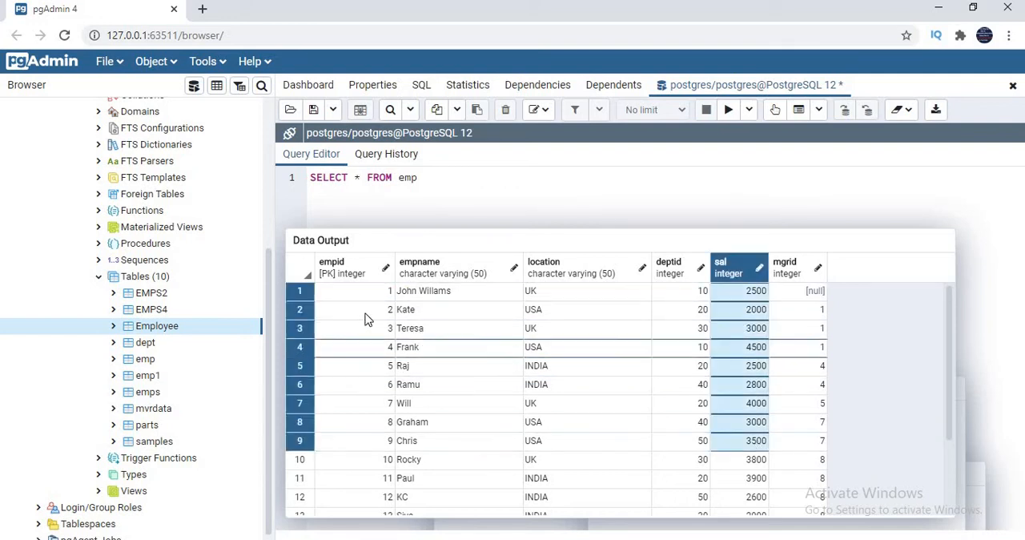
click(330, 267)
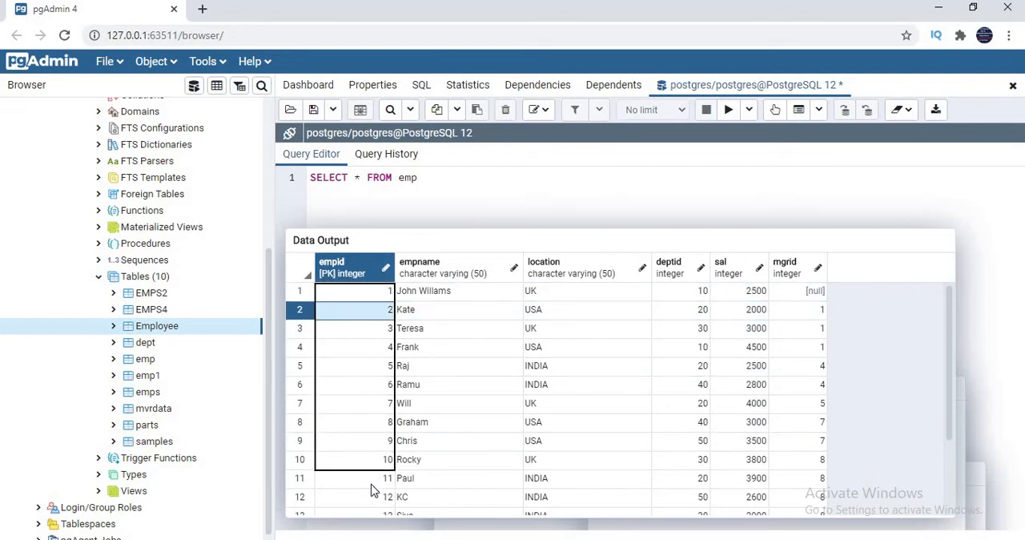
click(753, 309)
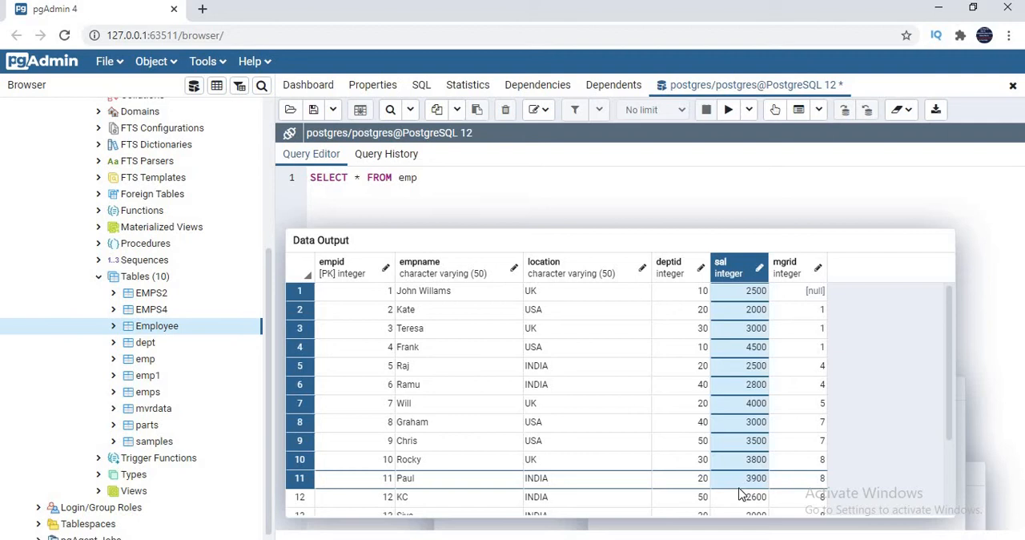
Add empty lines below the existing query in the editor.
click(455, 177)
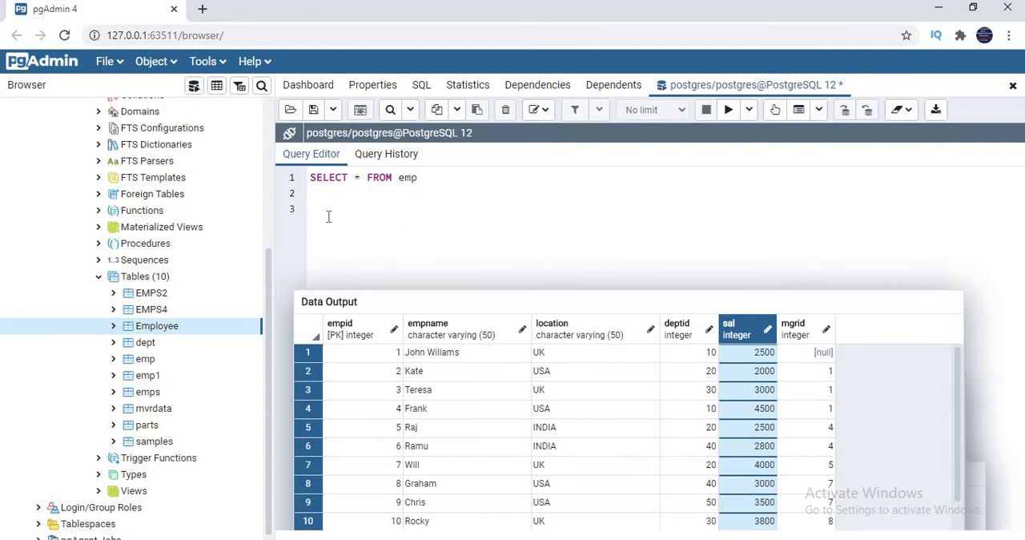
Write a commented ROW_NUMBER OVER(<Partition BY> <Columns> ORDER BY <COLUMNS>) syntax template.
text(R)
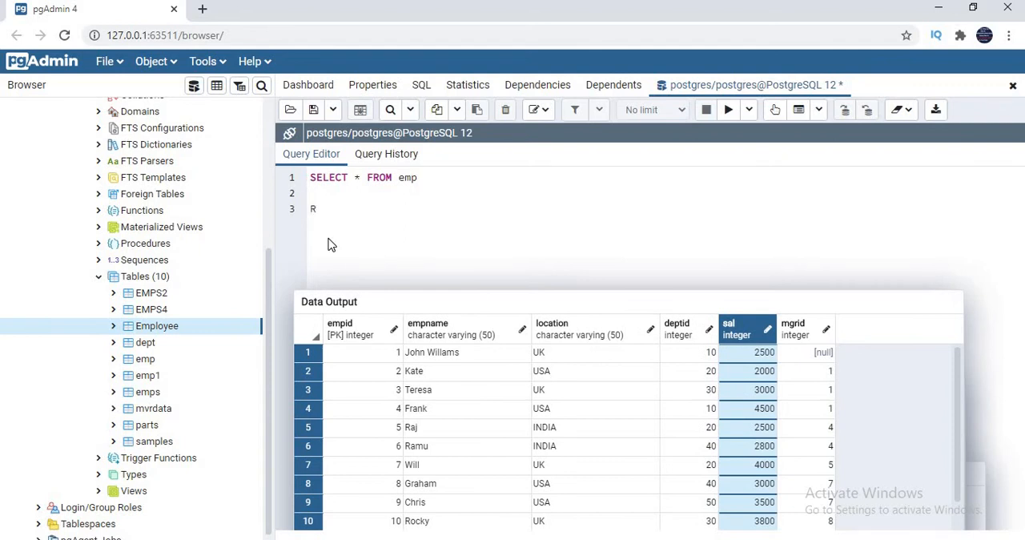
text(OW)
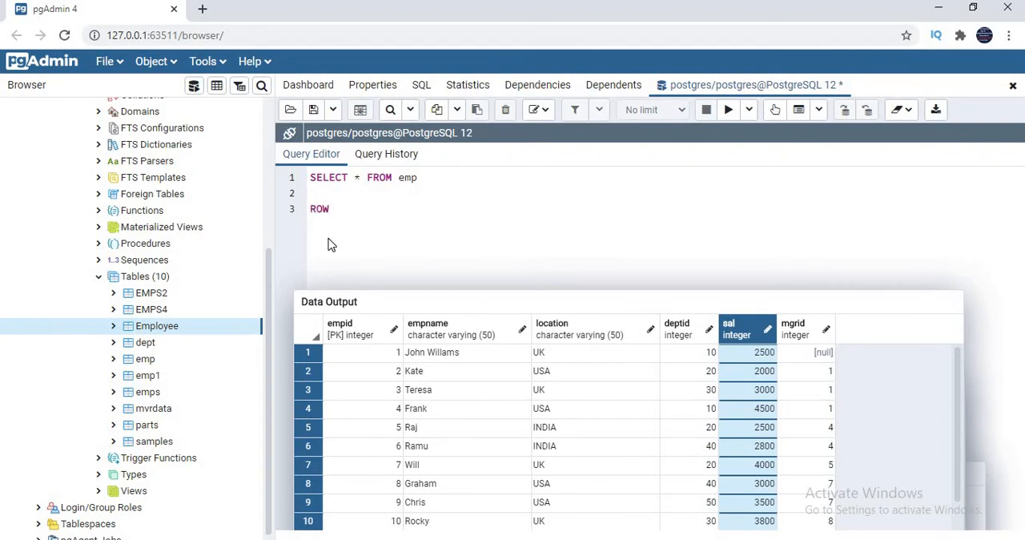
text(_NUMBER)
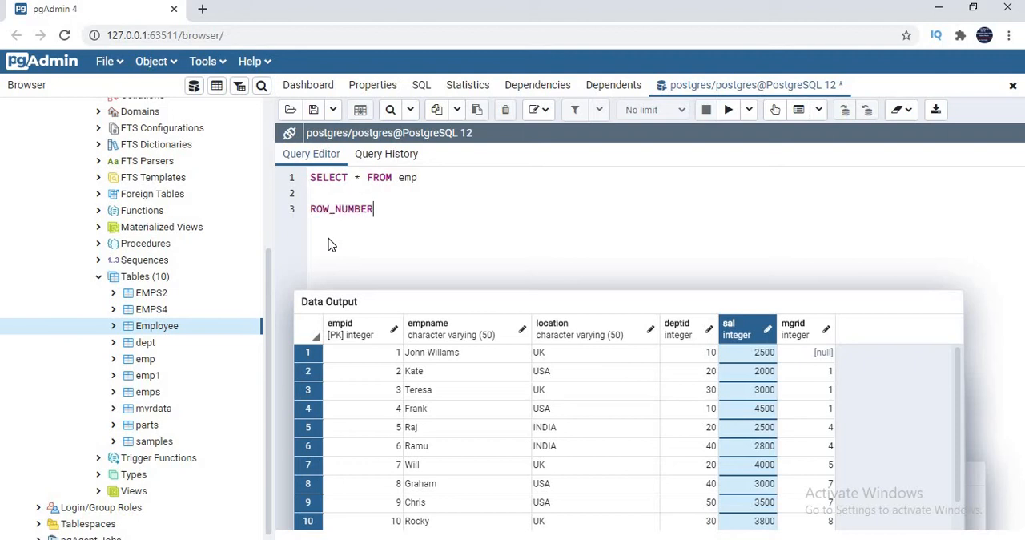
text(OVER()
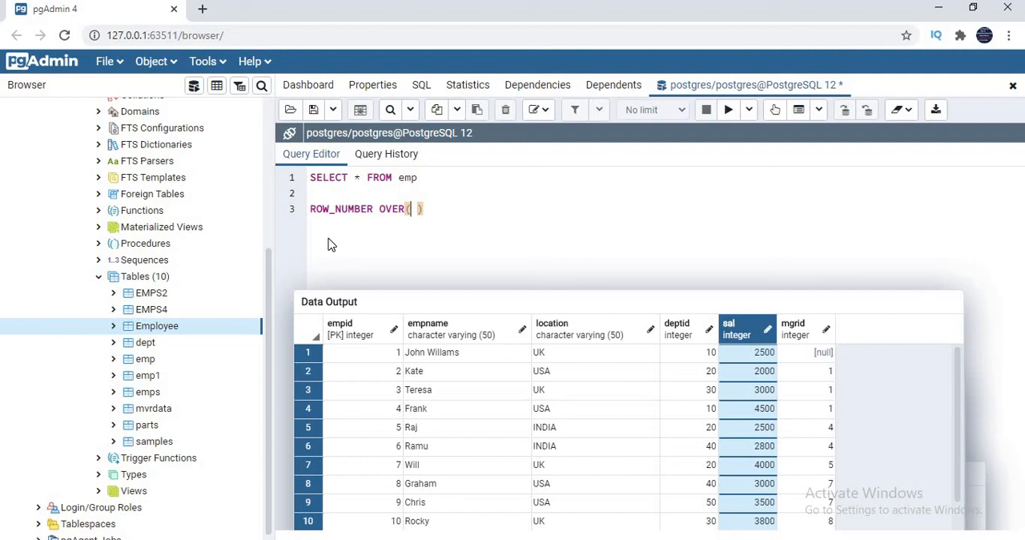
text(<P)
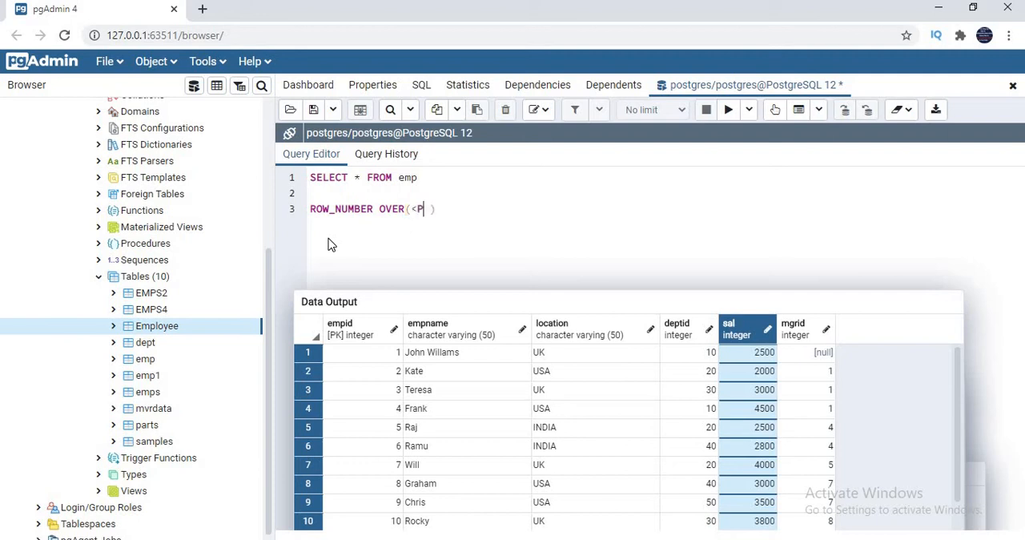
text(artition BY)
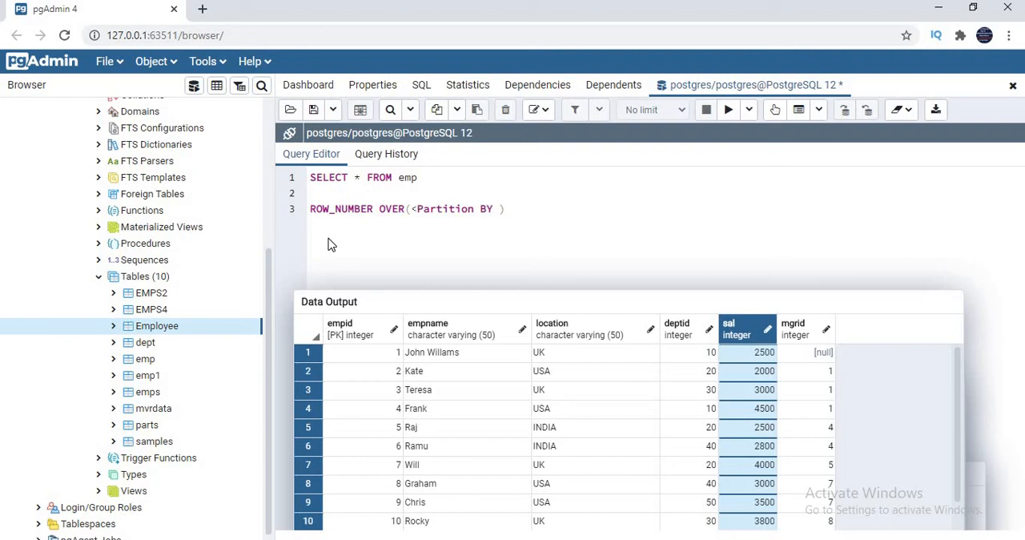
text(<)
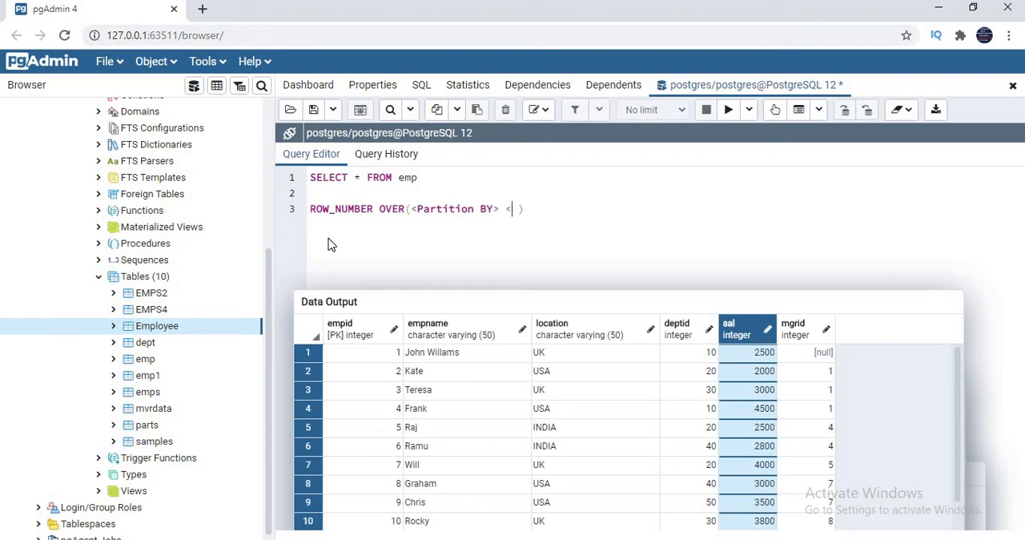
text(Columns)
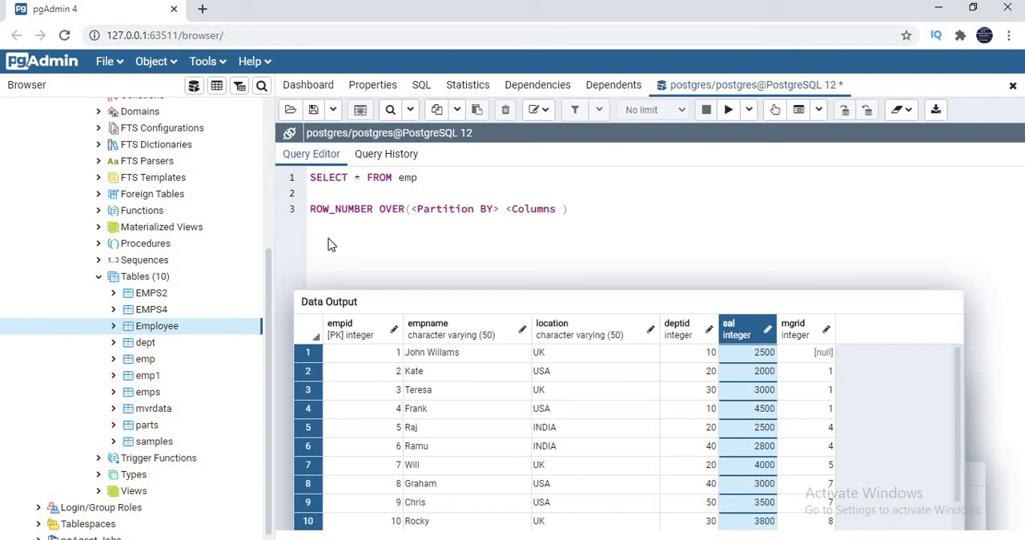
text(ORDER)
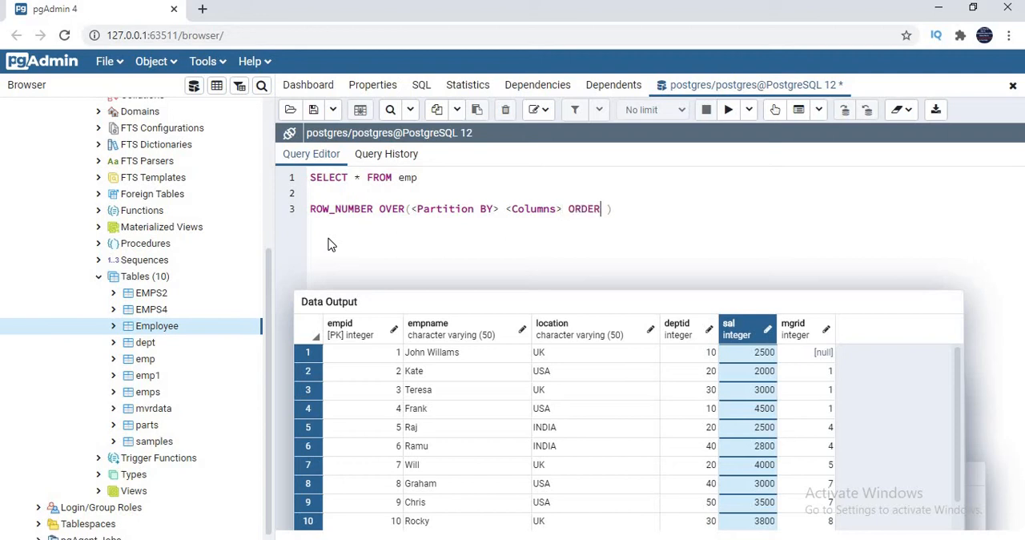
text(BY)
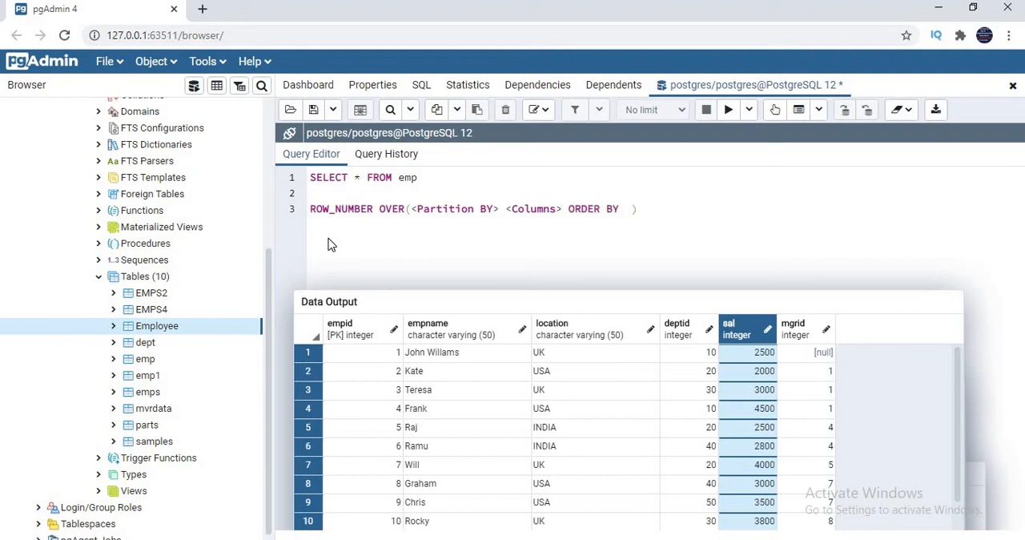
text(<CO)
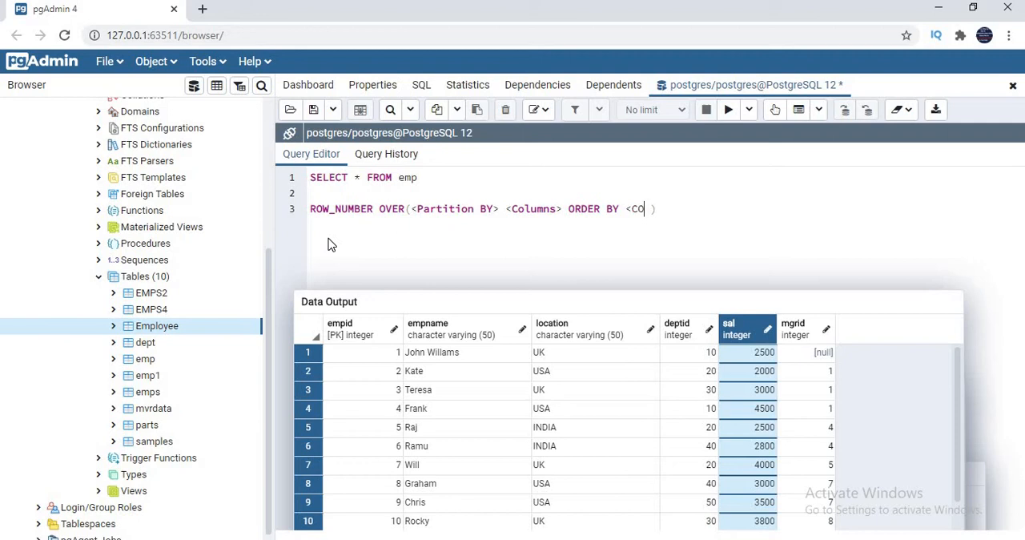
text(LUMNS>)
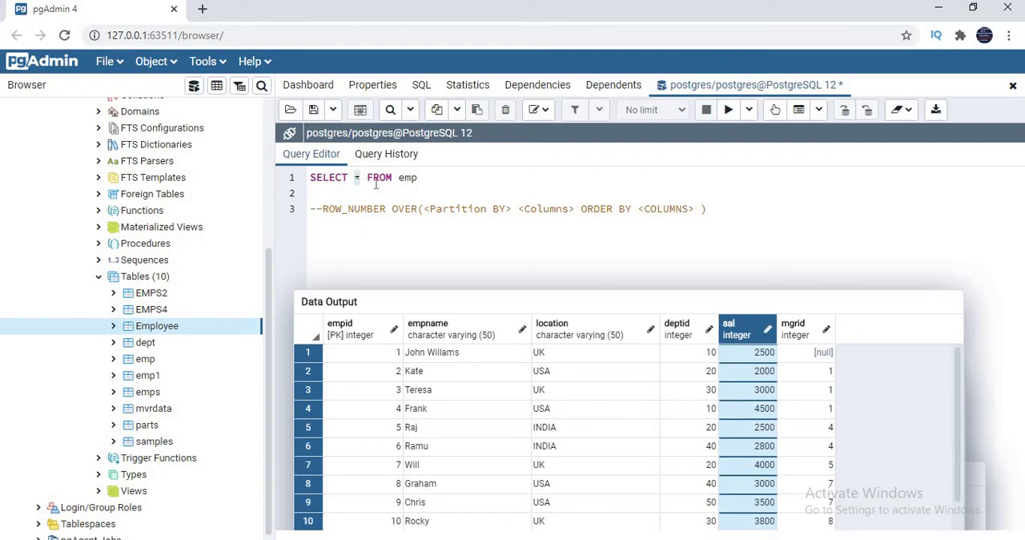
Change the SELECT to empname, location, sal and run it, then add a comma after sal.
text(empname,)
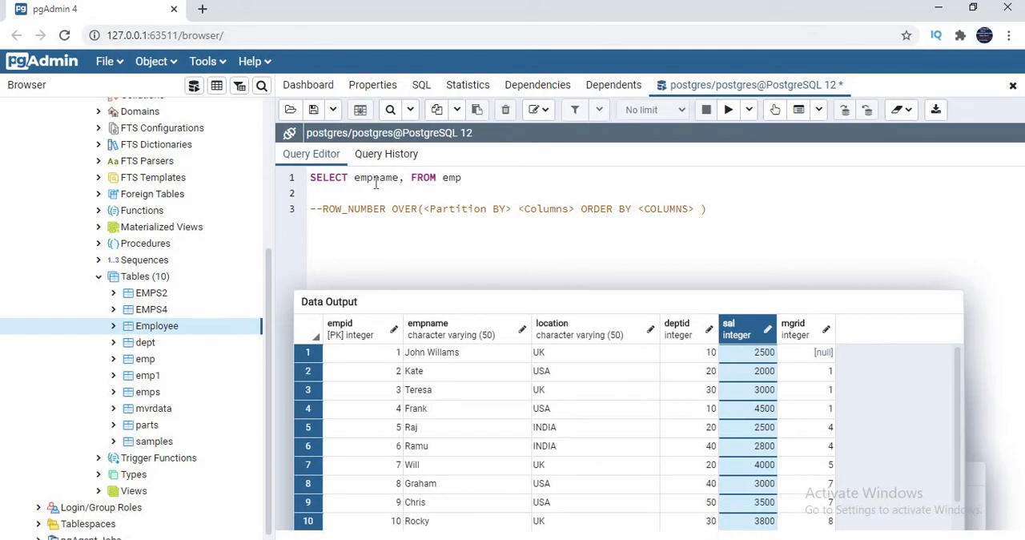
text(location,)
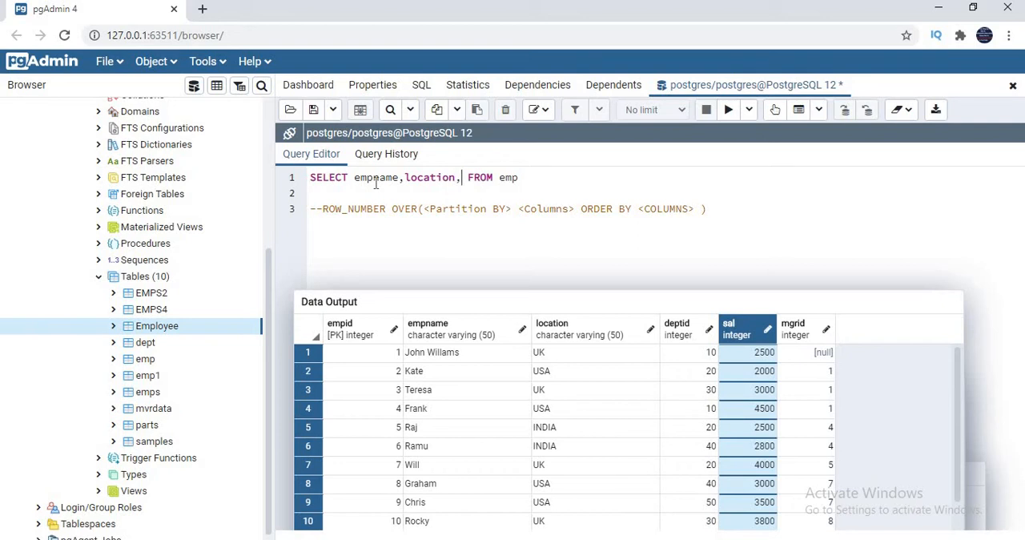
text(sal)
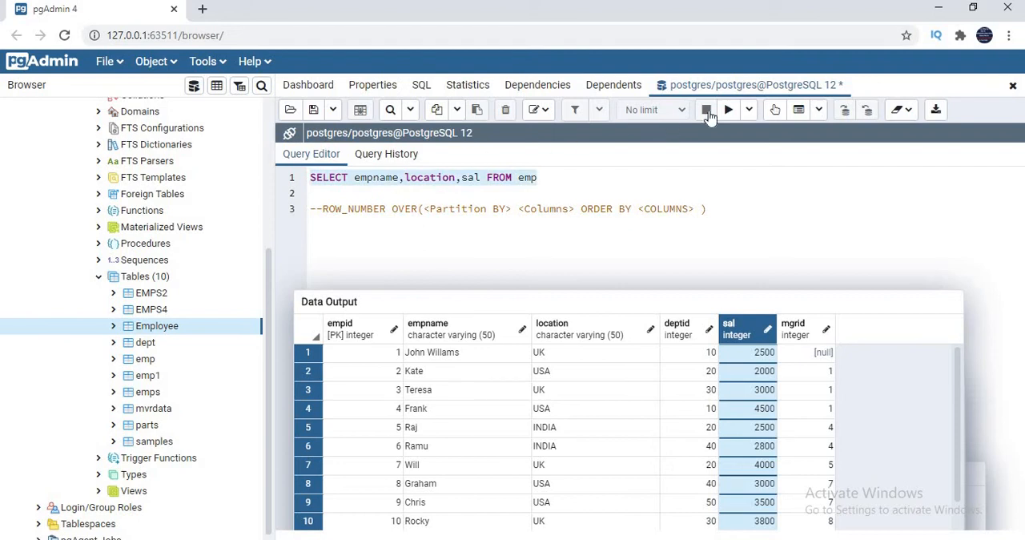
click(728, 109)
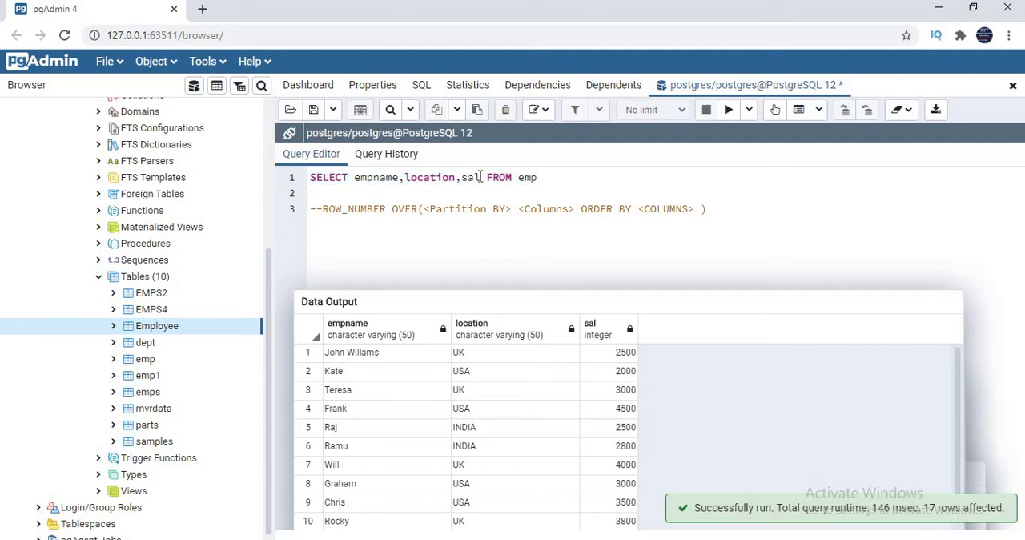
text(,)
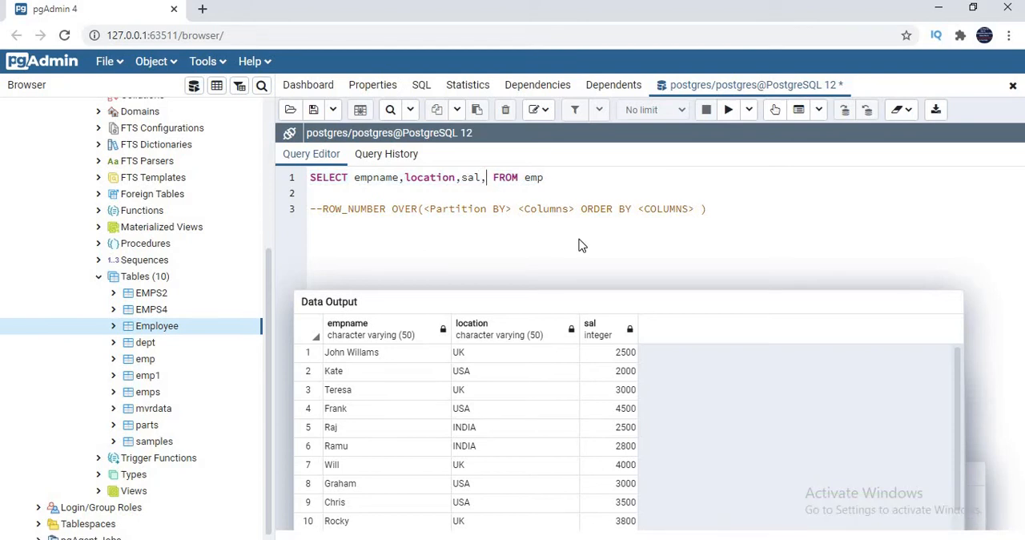
Add ROW_NUMBER() OVER(ORDER BY sal desc) aliased R_NO to the SELECT list.
text(ROW)
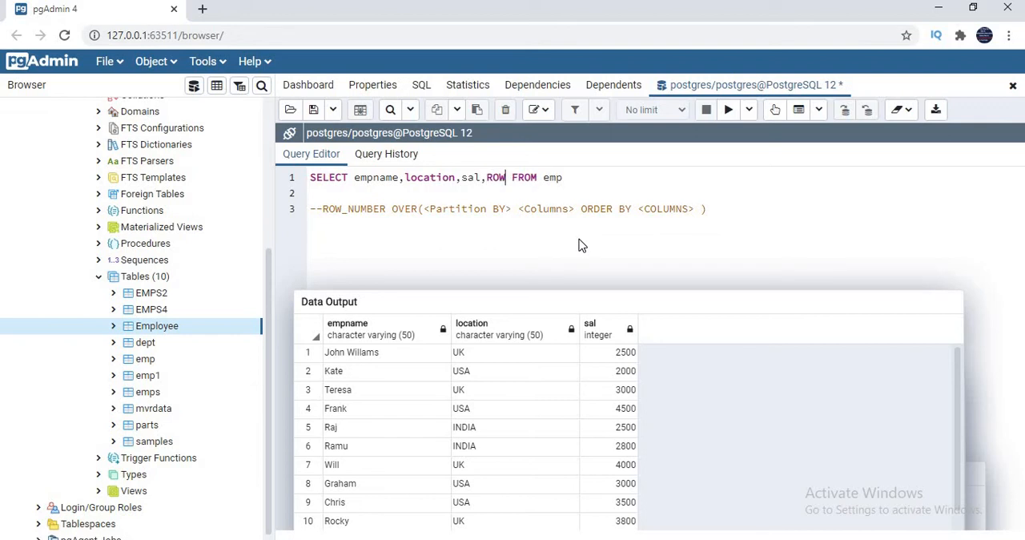
text(_NUMBER()
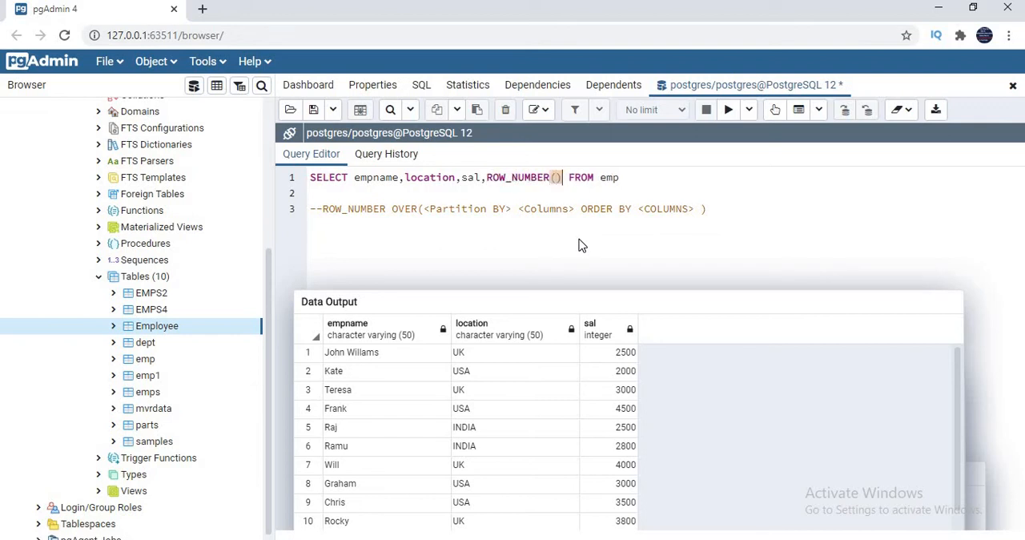
text(OVE)
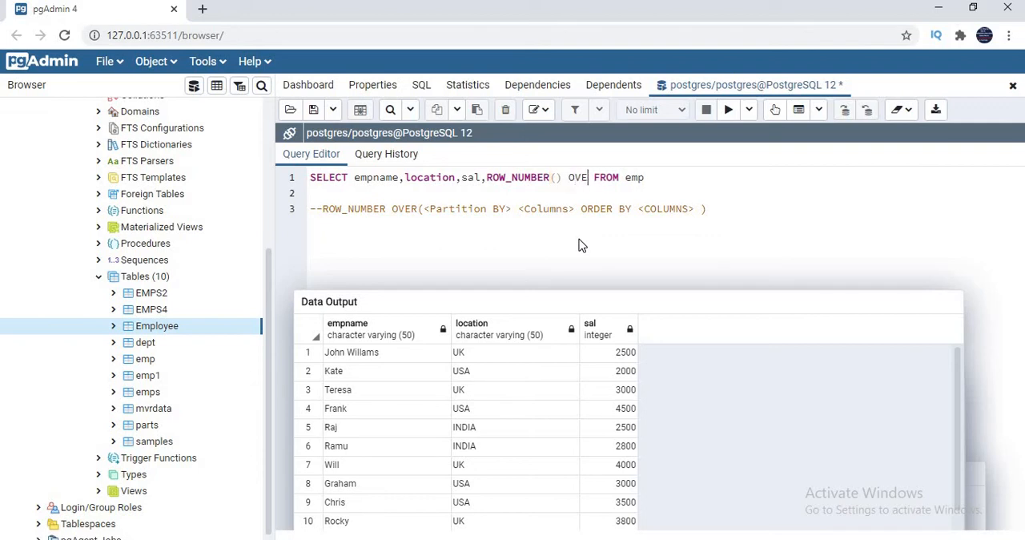
text(R())
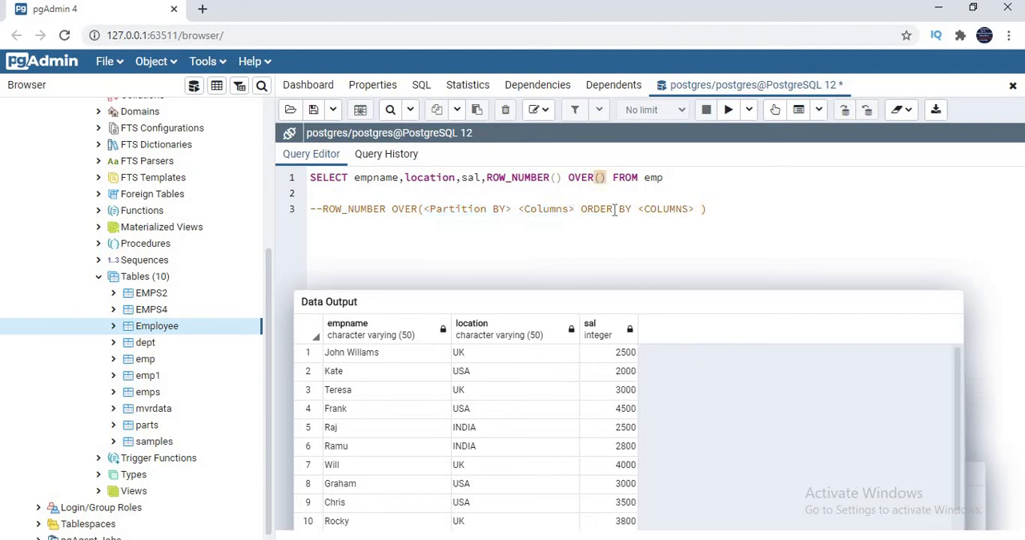
text(ORDER BY sal desc)
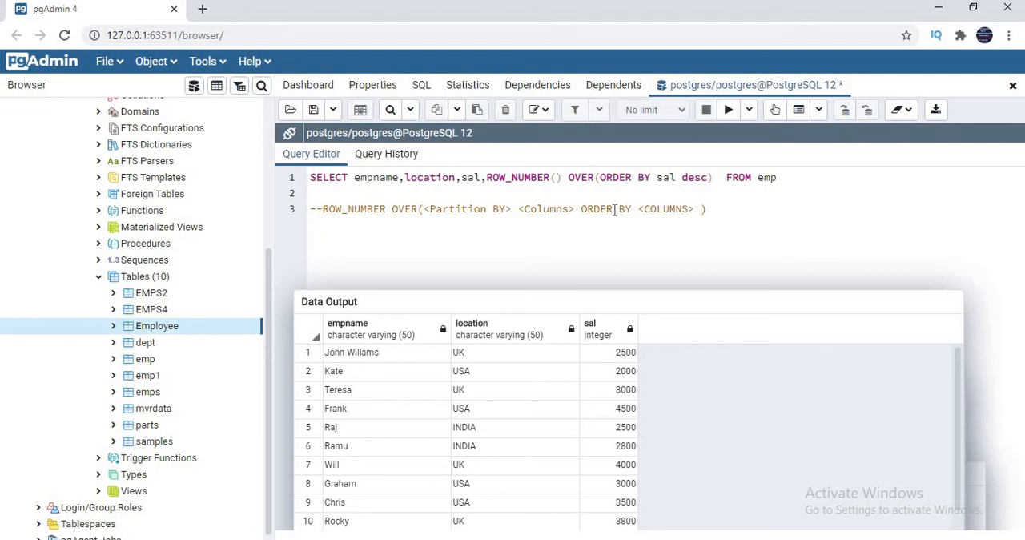
text(R_NO)
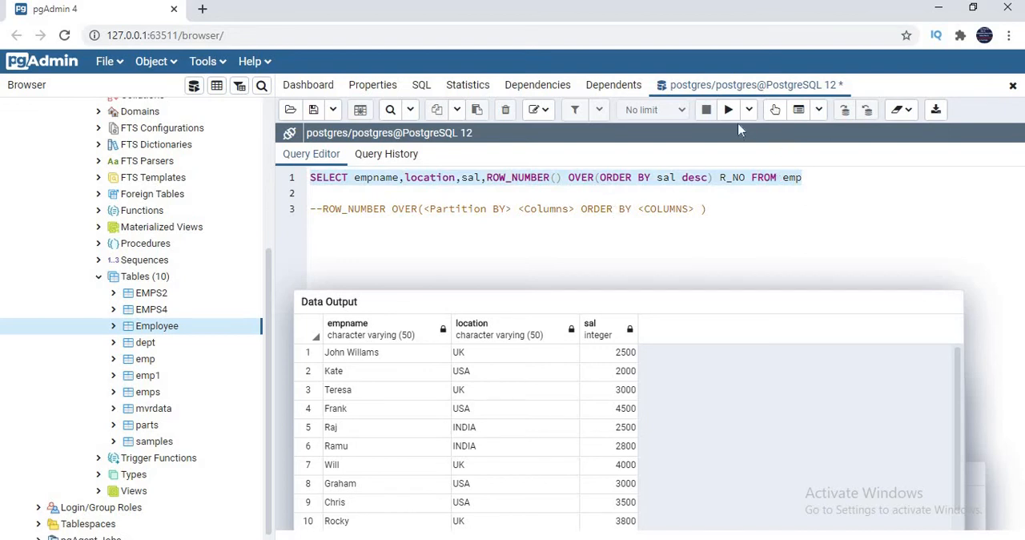
Run the ranking query and inspect the r_no column and the rows tied at salary 3000.
click(727, 109)
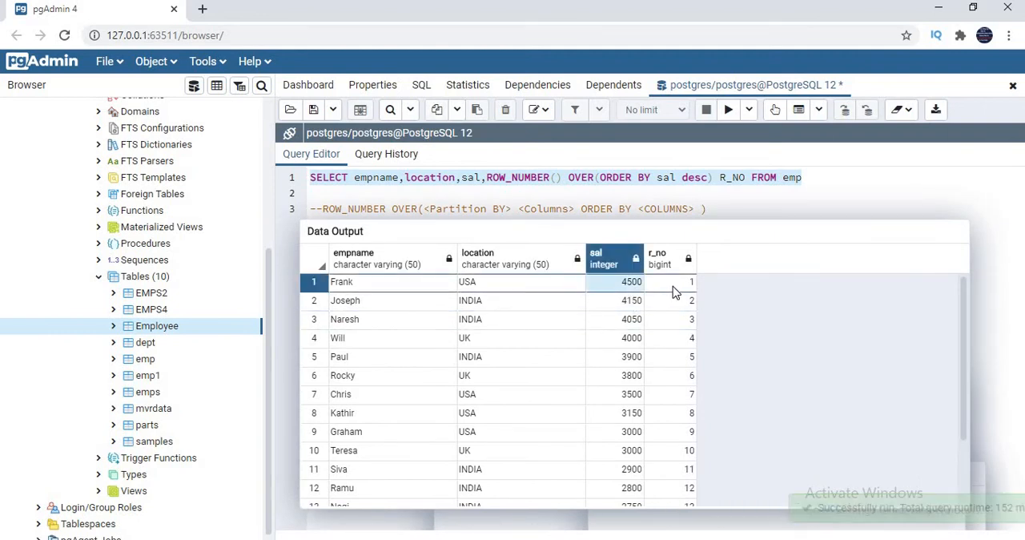
click(631, 299)
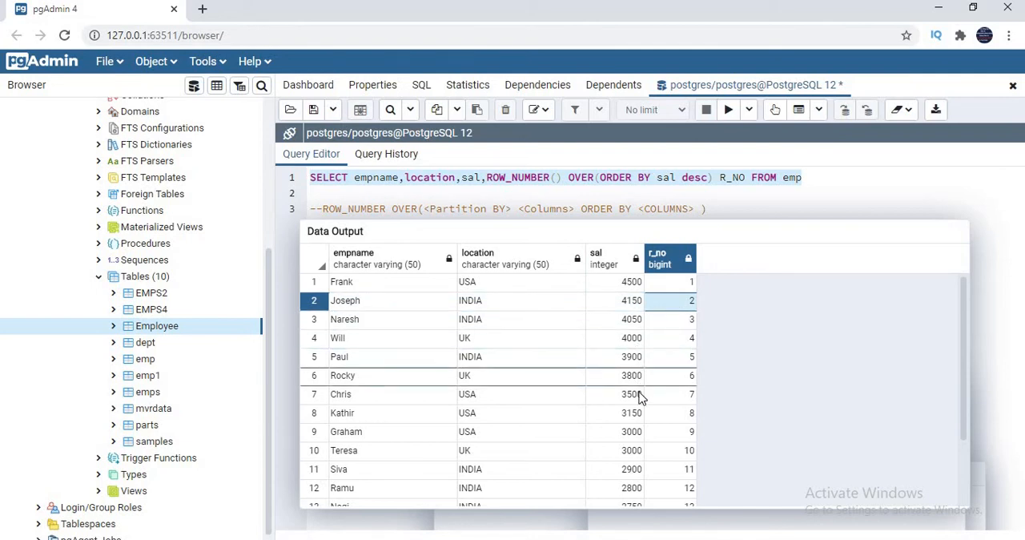
click(631, 431)
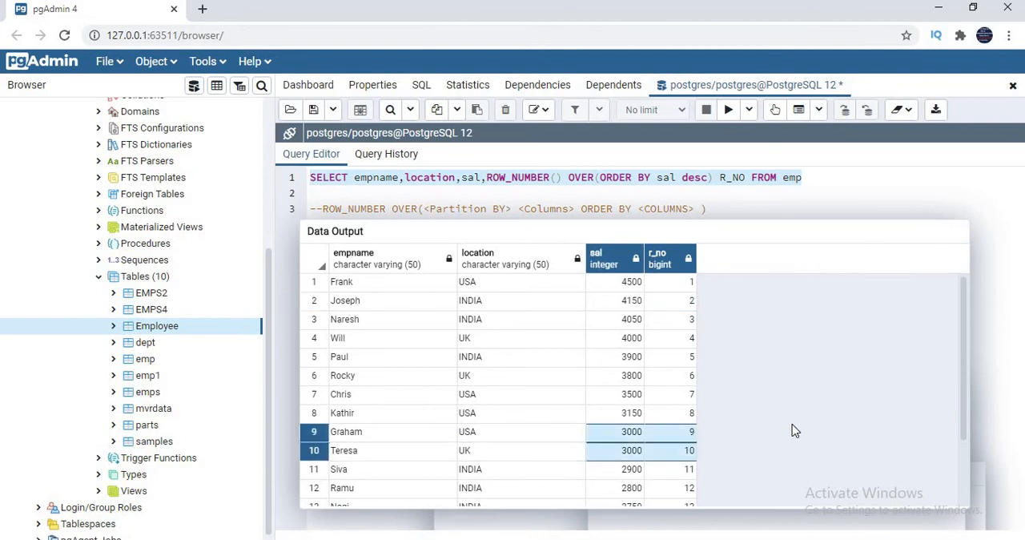
scroll(down, 3)
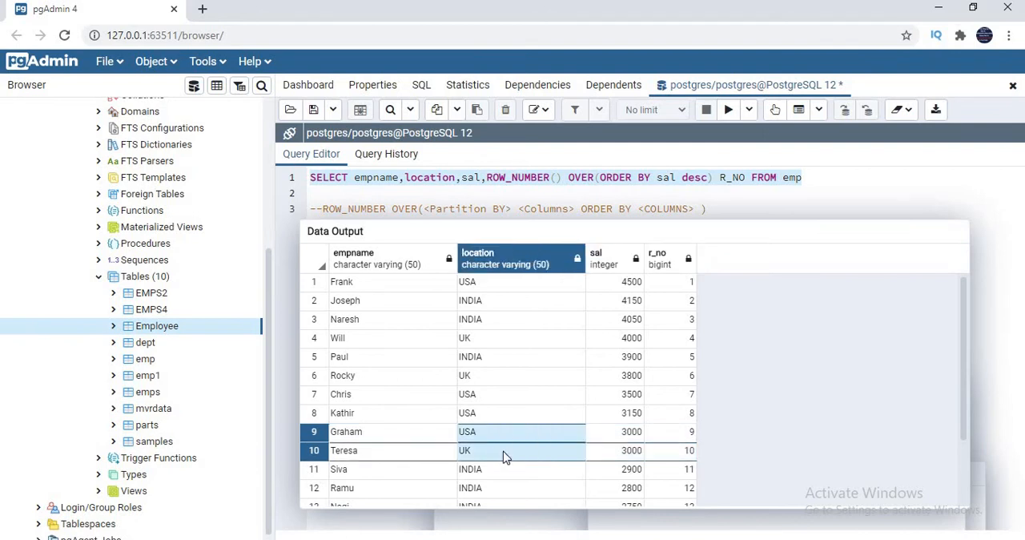
mouse_move(554, 445)
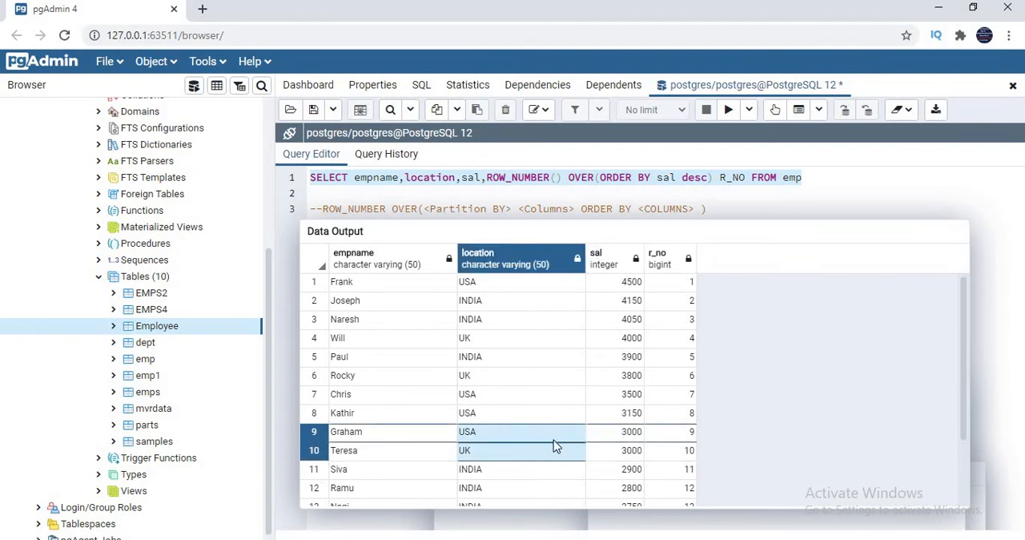
mouse_move(623, 450)
text(S)
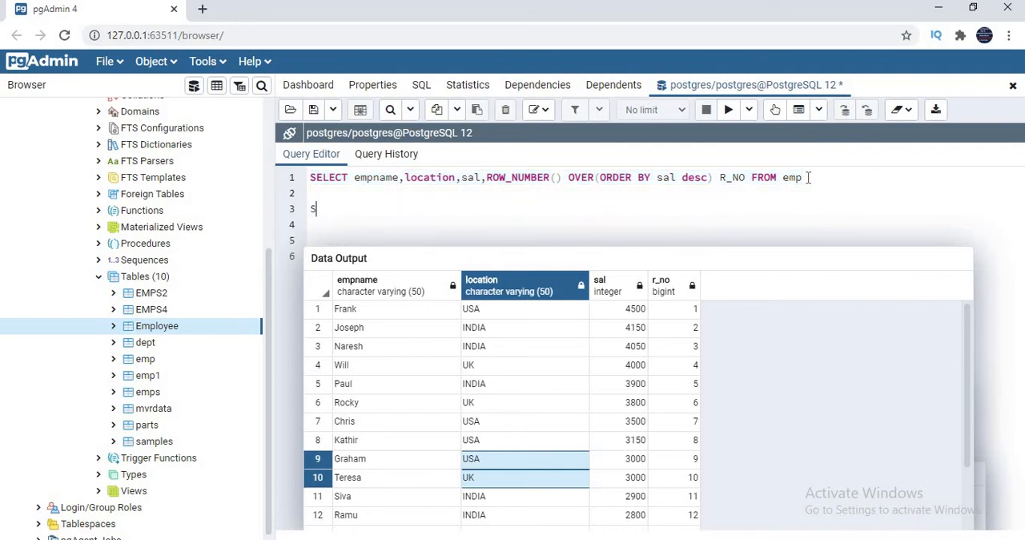
Start a second query: SELECT empname,location,sal ROW_NUMBER() OVER.
text(ELECT emp)
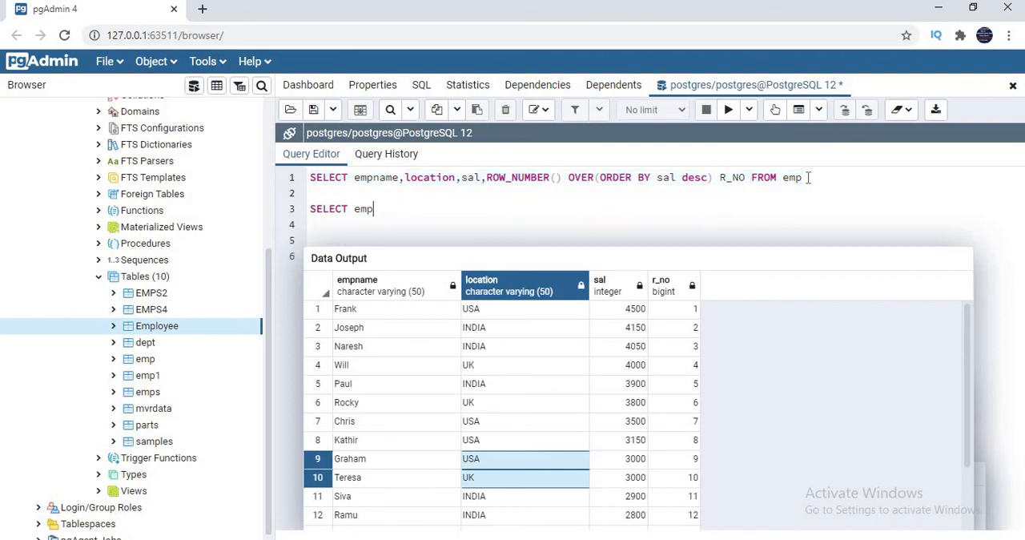
text(name,l)
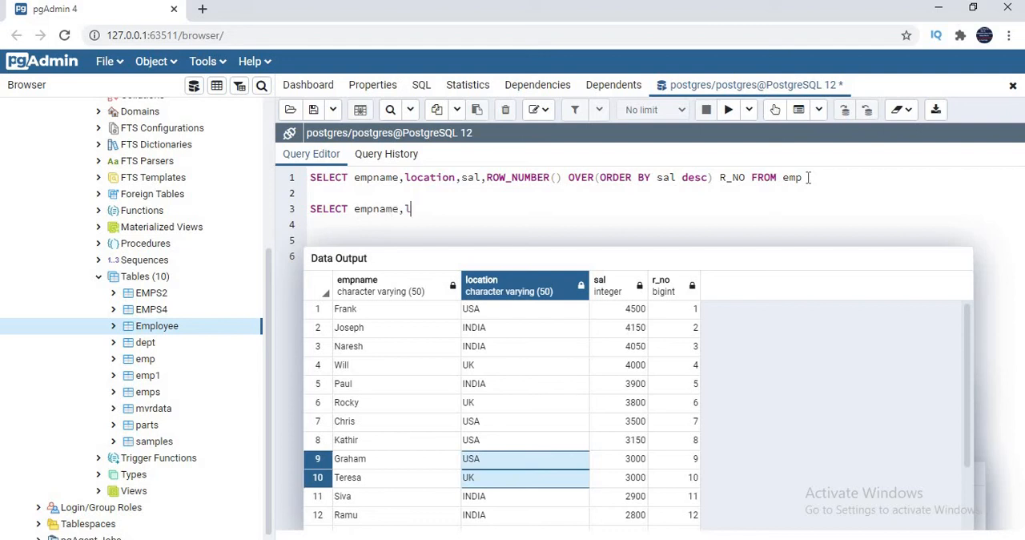
text(ocation)
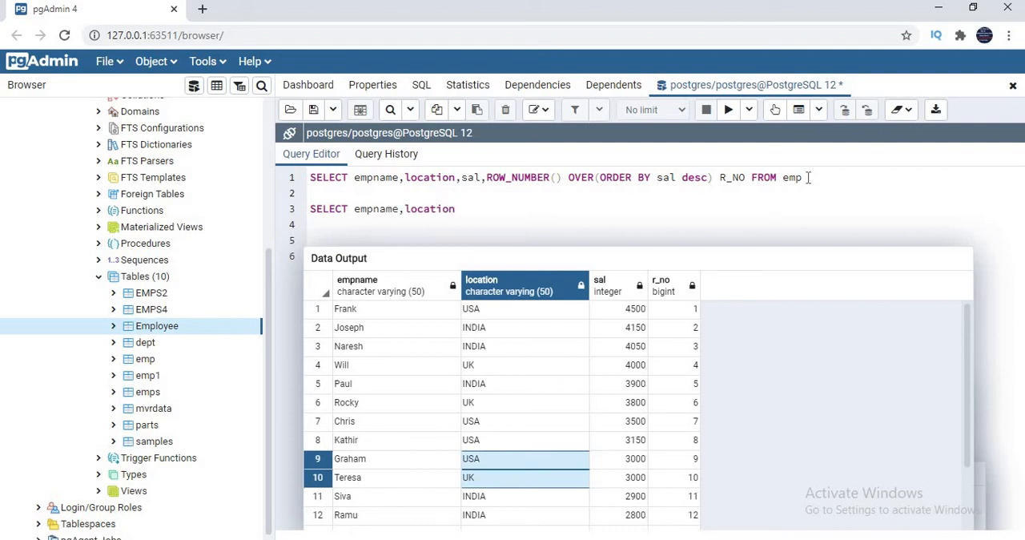
text(,sal R)
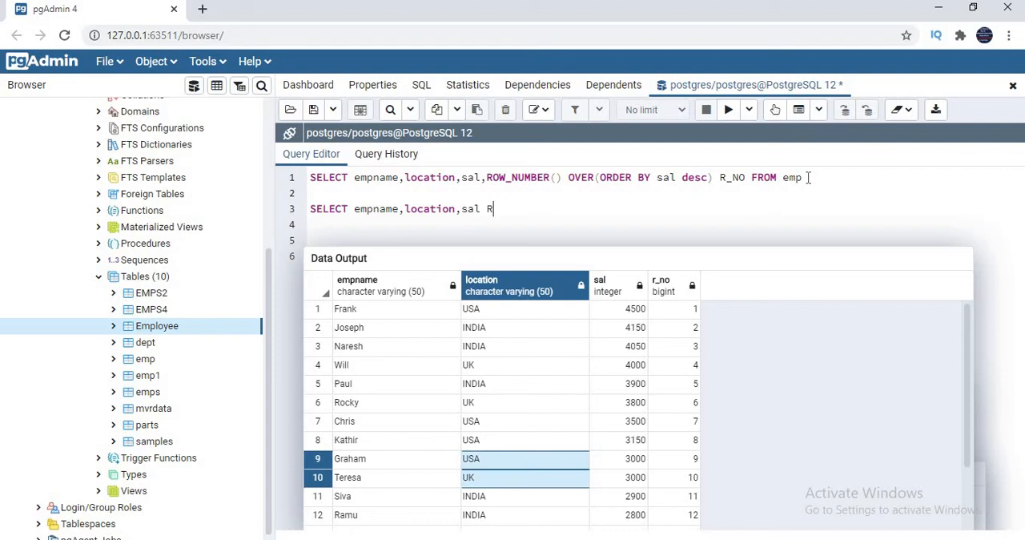
text(OW_NU)
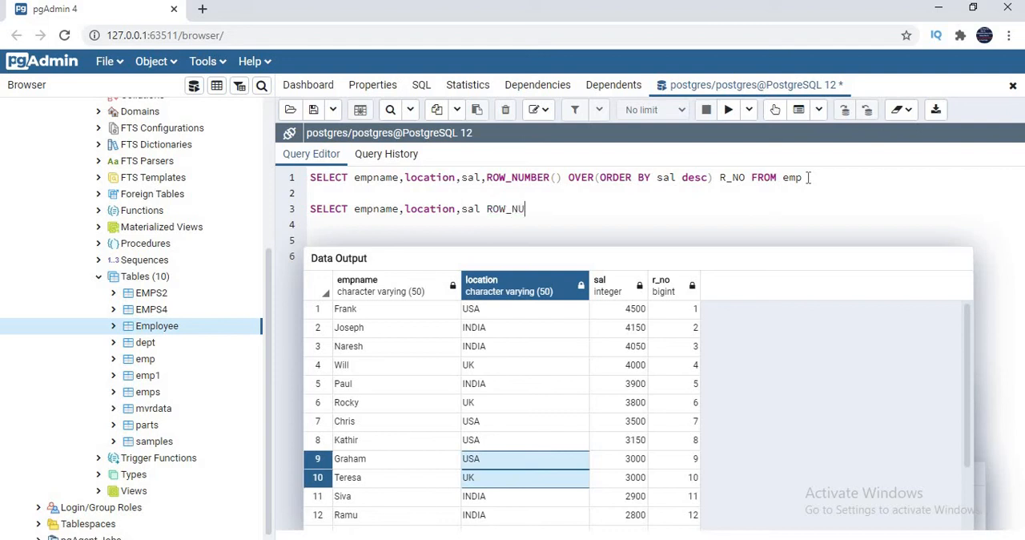
text(MBER())
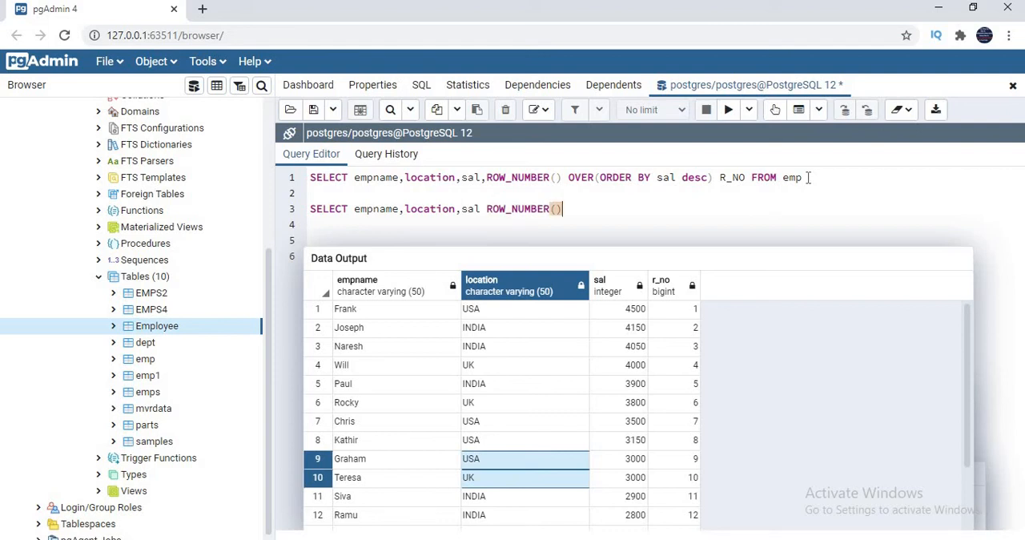
text(OVER)
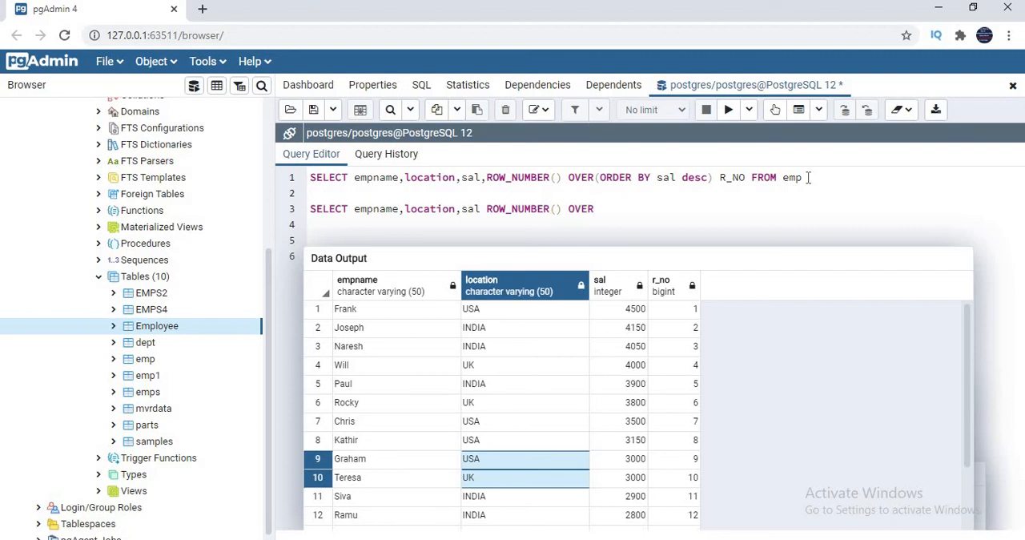
Complete it with (PARTITION BY location ORDER BY sal DESC) R_No FROm EMP.
text(PAR))
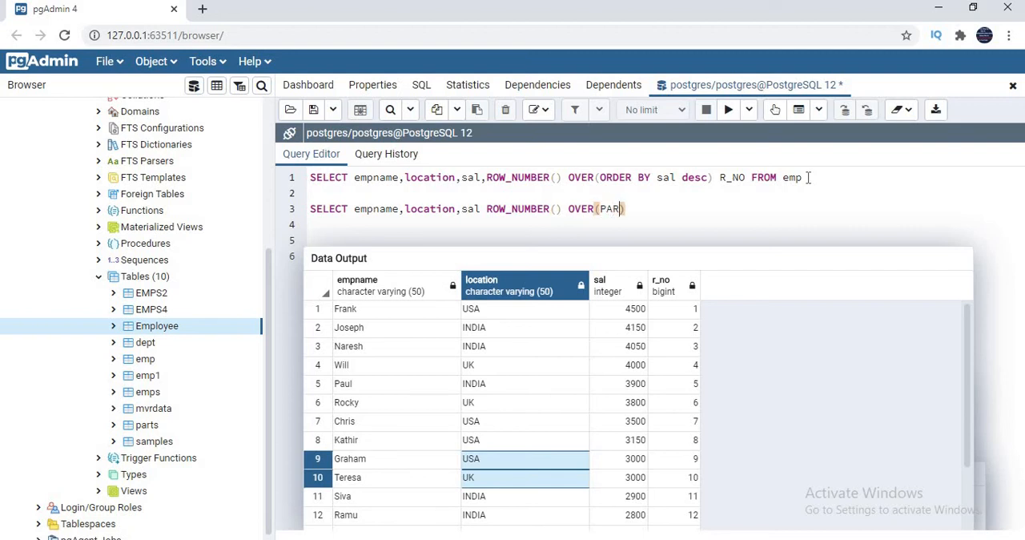
text(TITION BY)
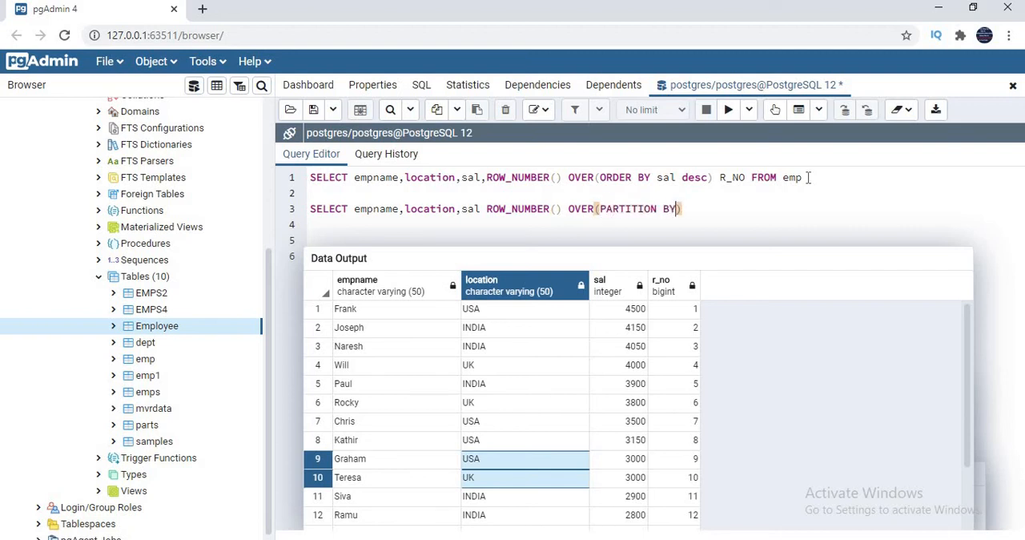
text(" ")
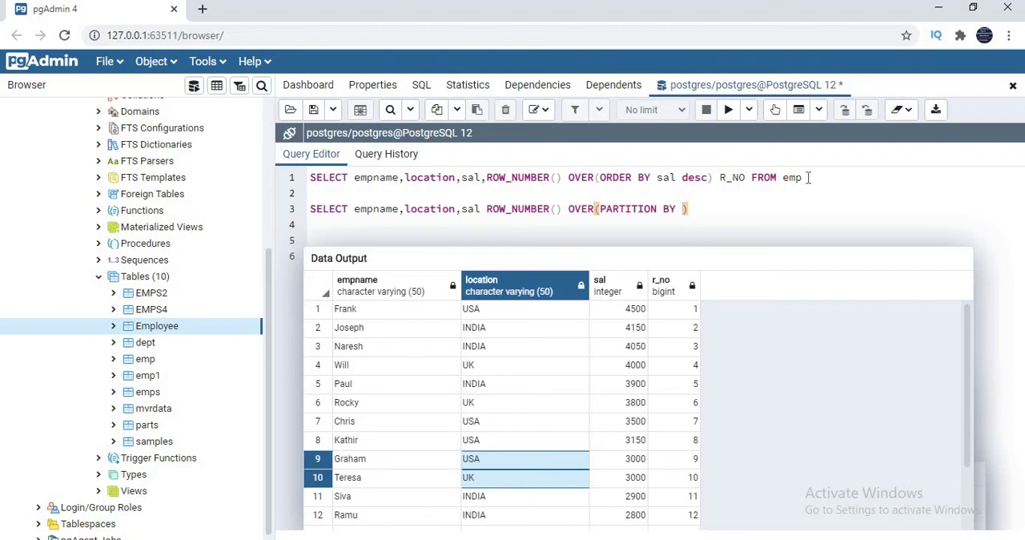
text(location ORDER BY)
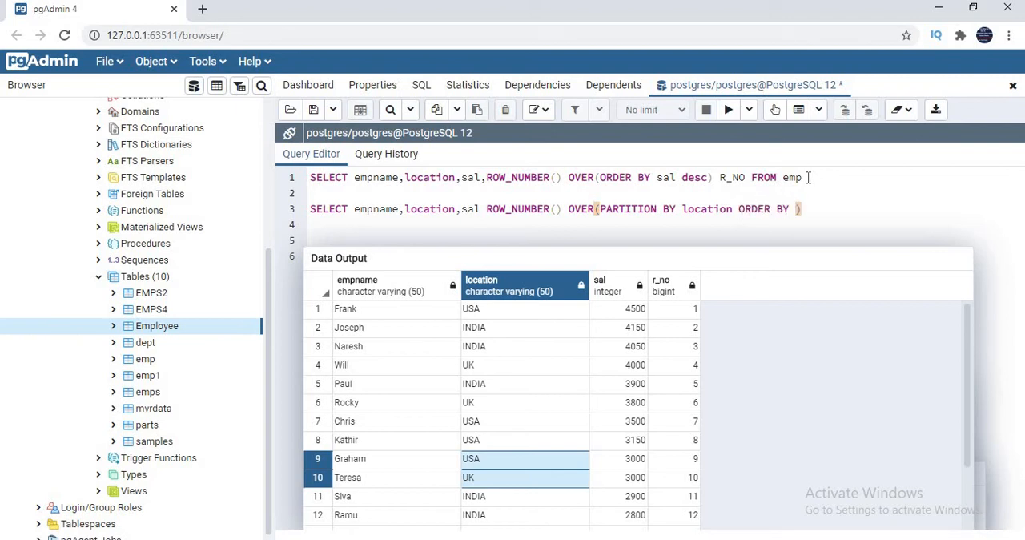
text(sal DESC)
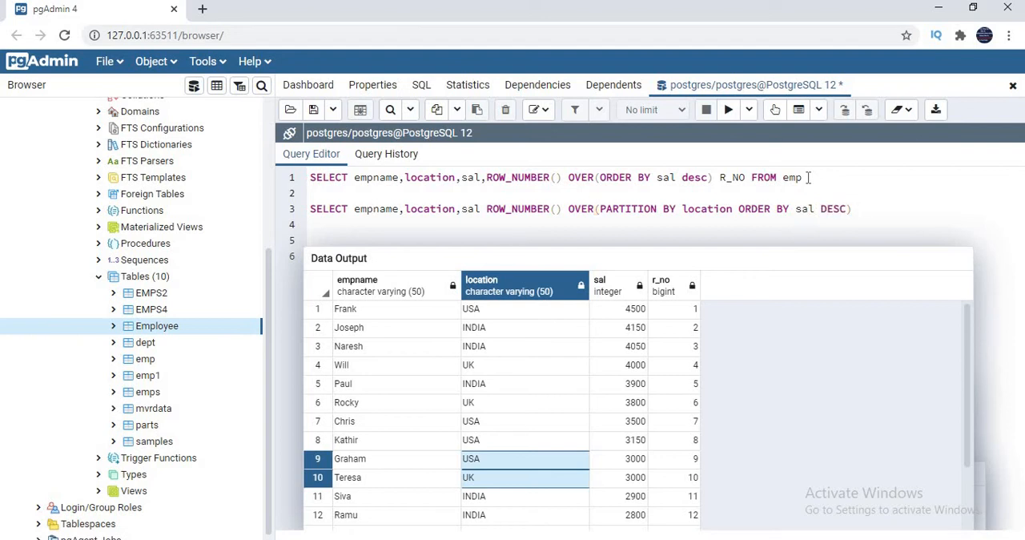
text(R_No)
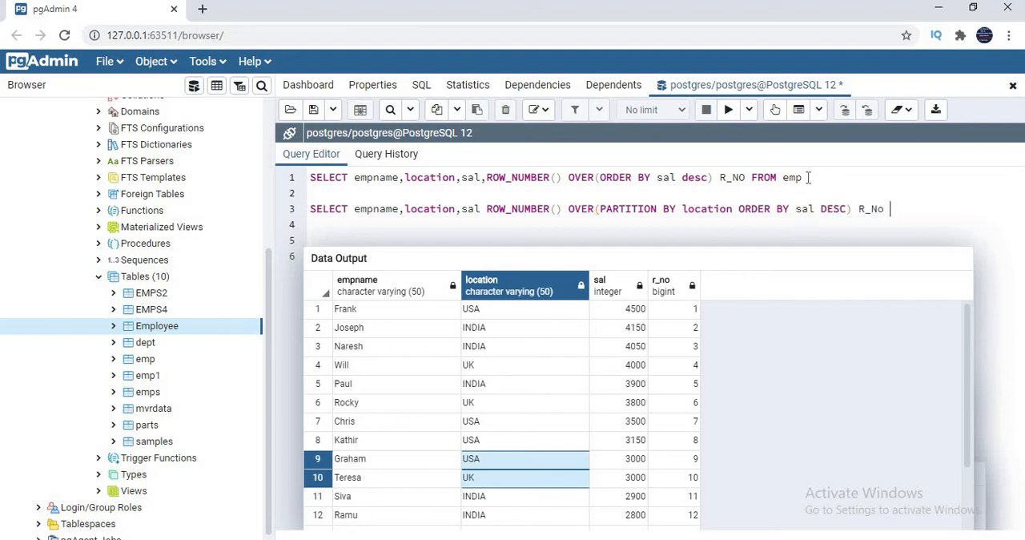
text(FROm EMP)
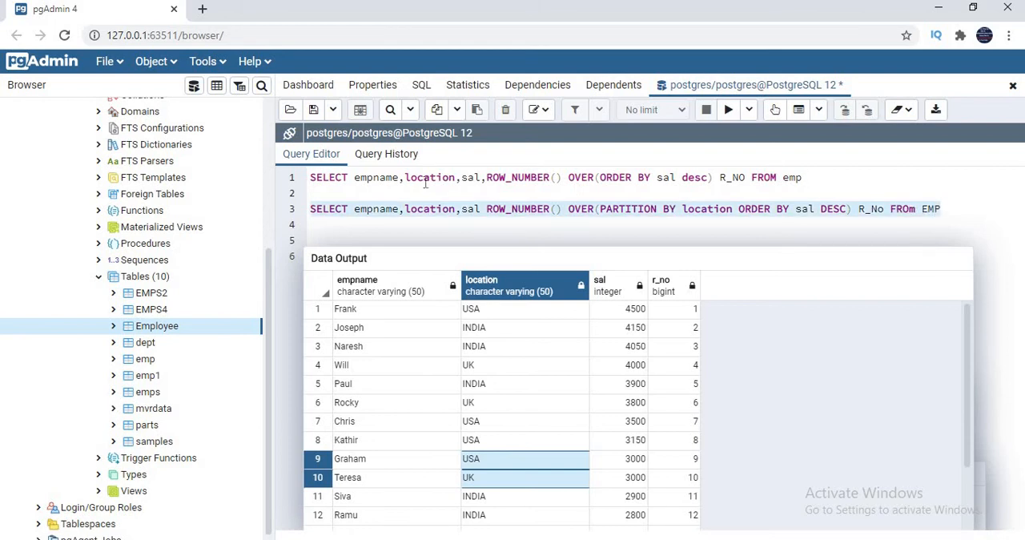
Run the partitioned query, fix the missing comma after sal and rerun it.
click(728, 109)
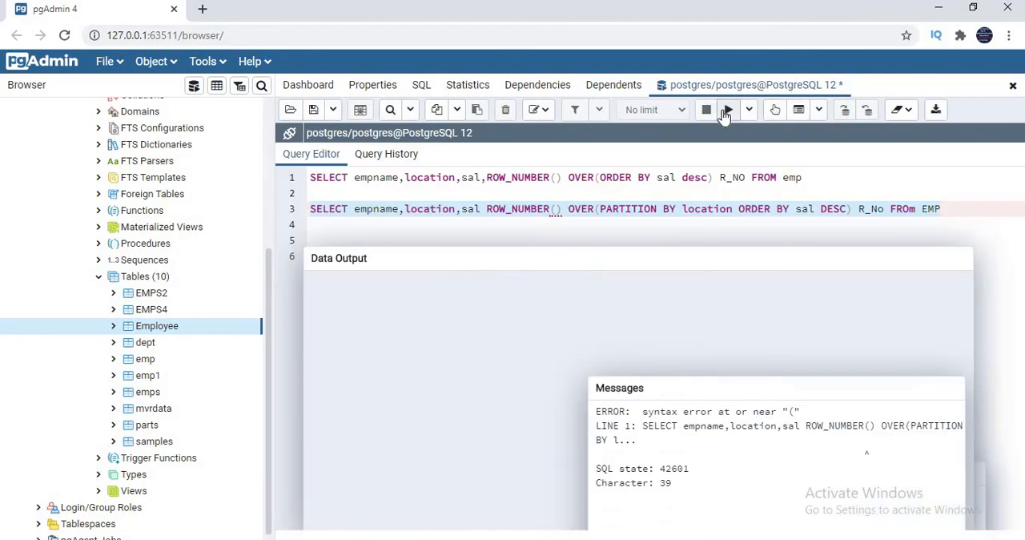
click(728, 109)
text(,)
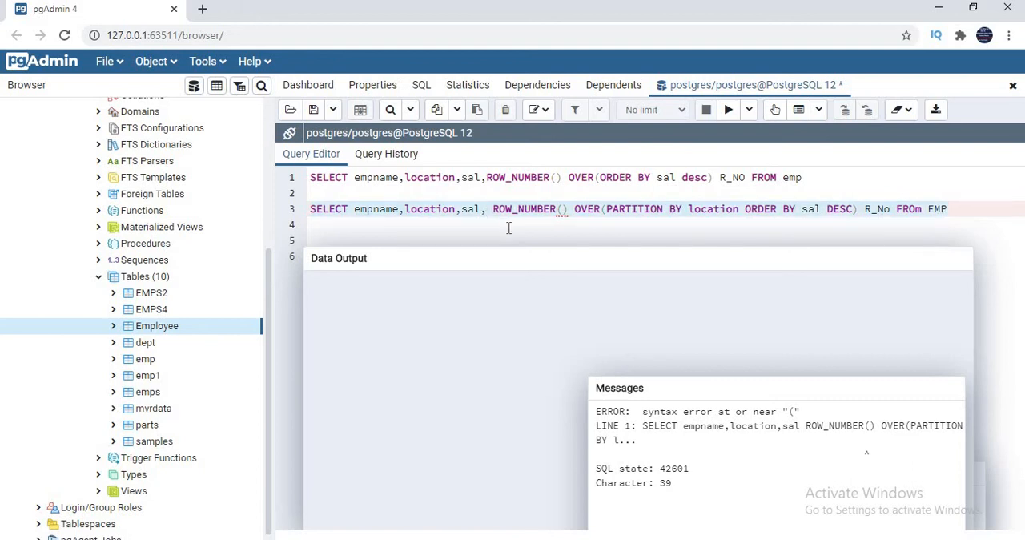
click(727, 109)
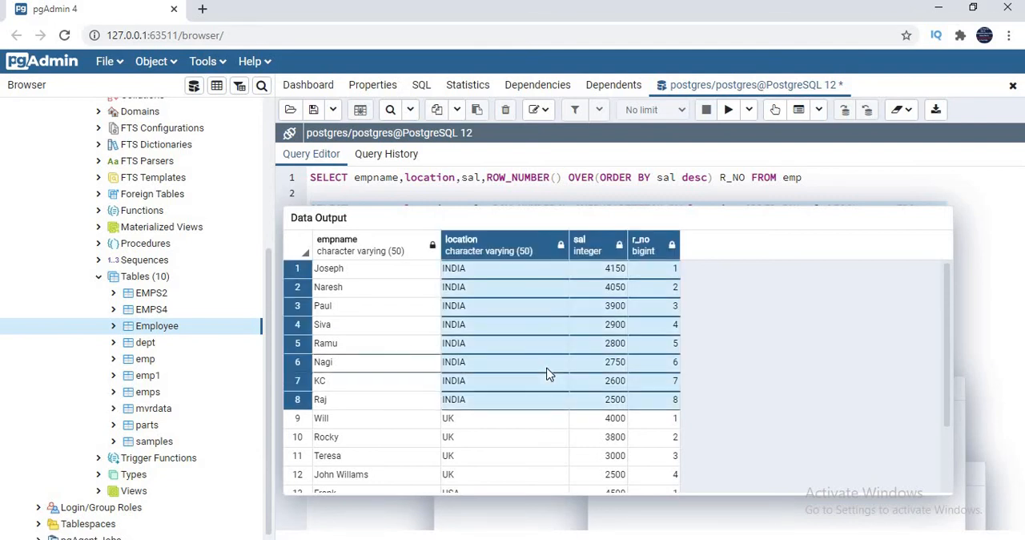
mouse_move(512, 296)
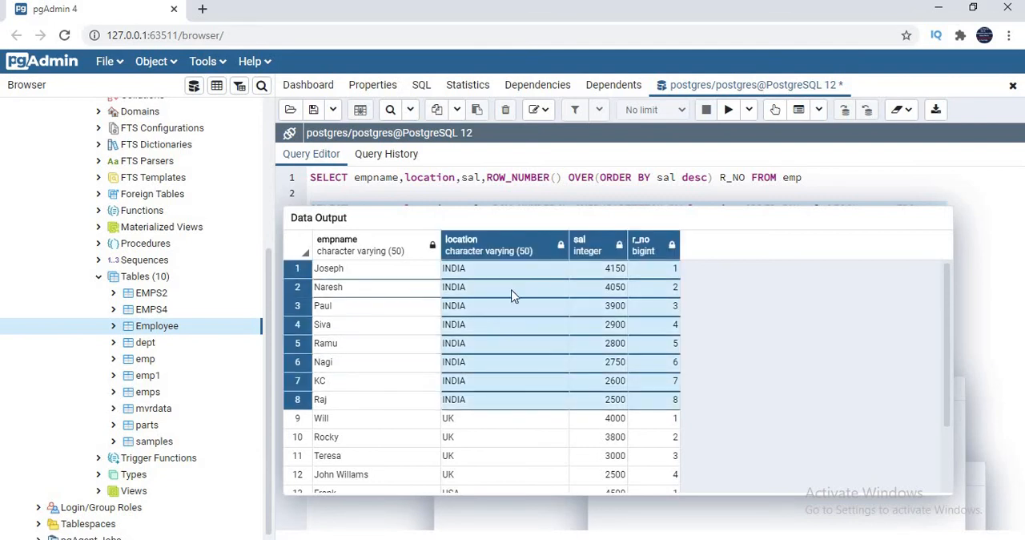
mouse_move(666, 287)
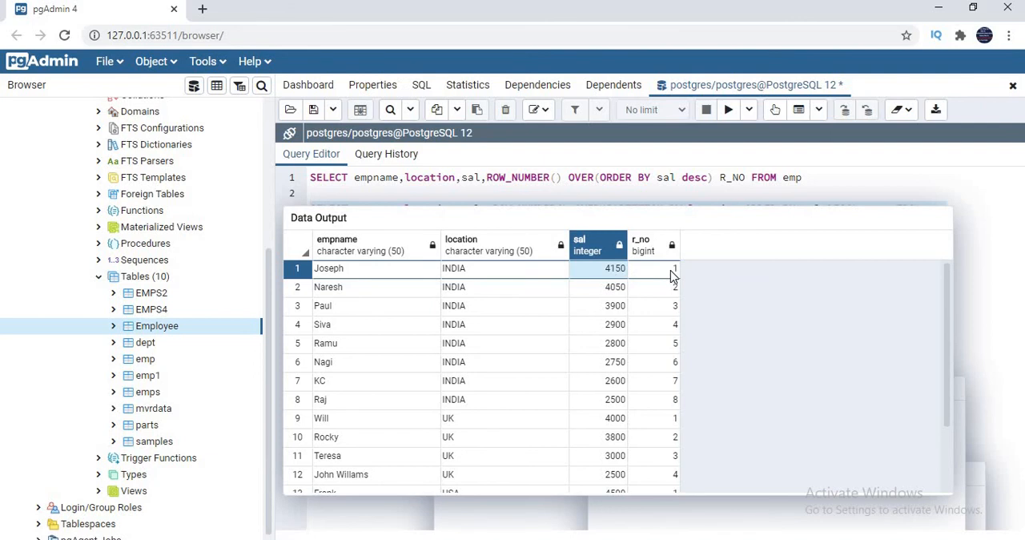
Review the r_no values restarting at 1 for INDIA, UK and USA in the results.
click(654, 246)
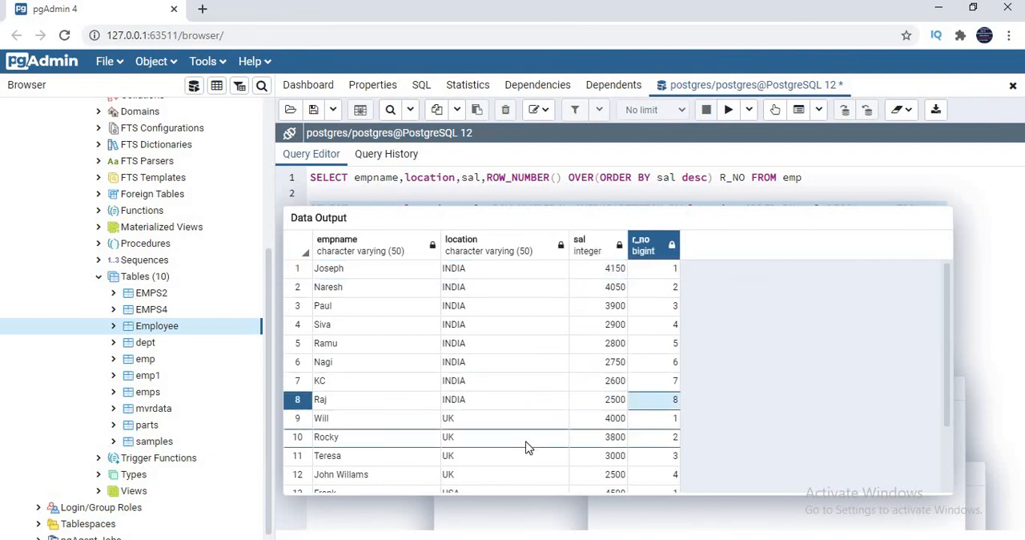
scroll(down, 3)
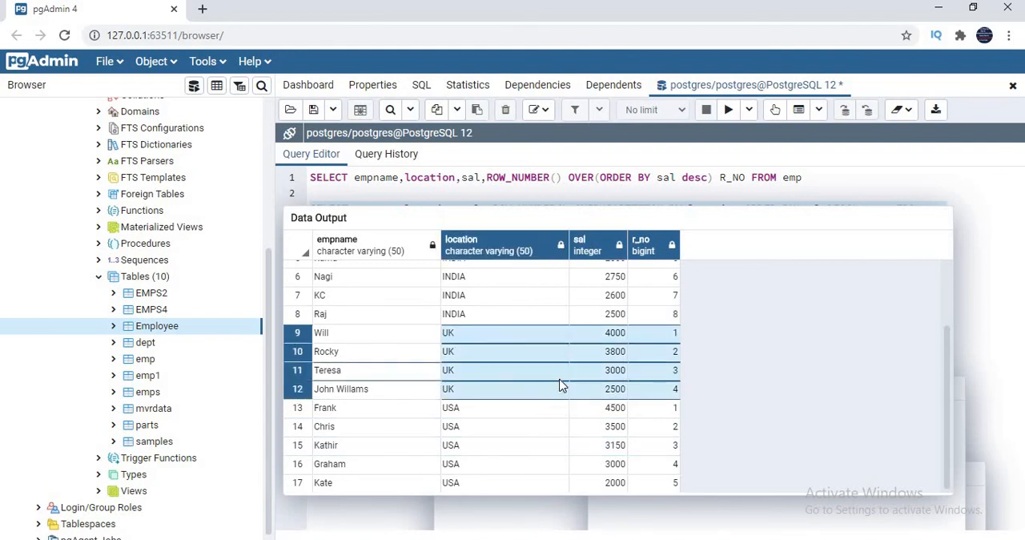
mouse_move(676, 345)
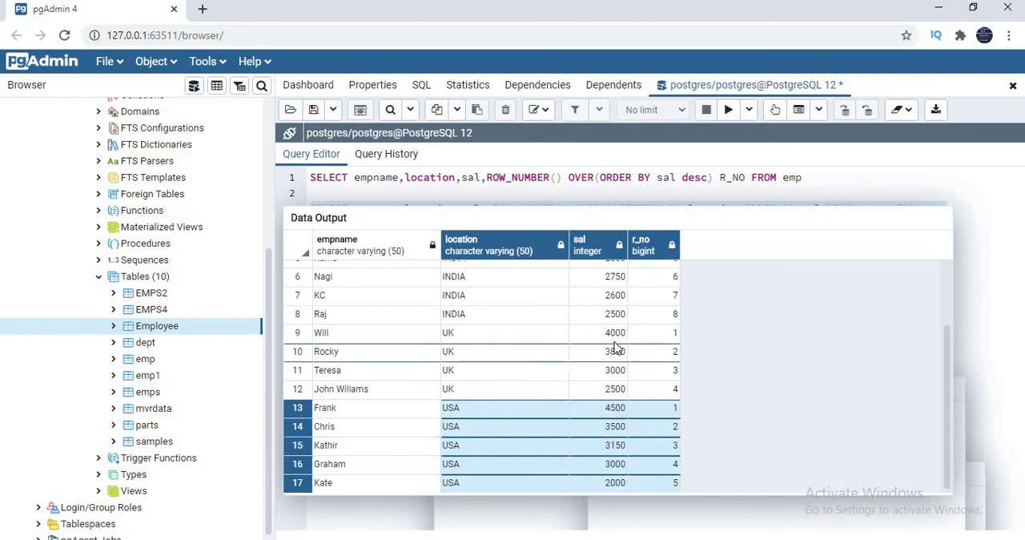
click(561, 333)
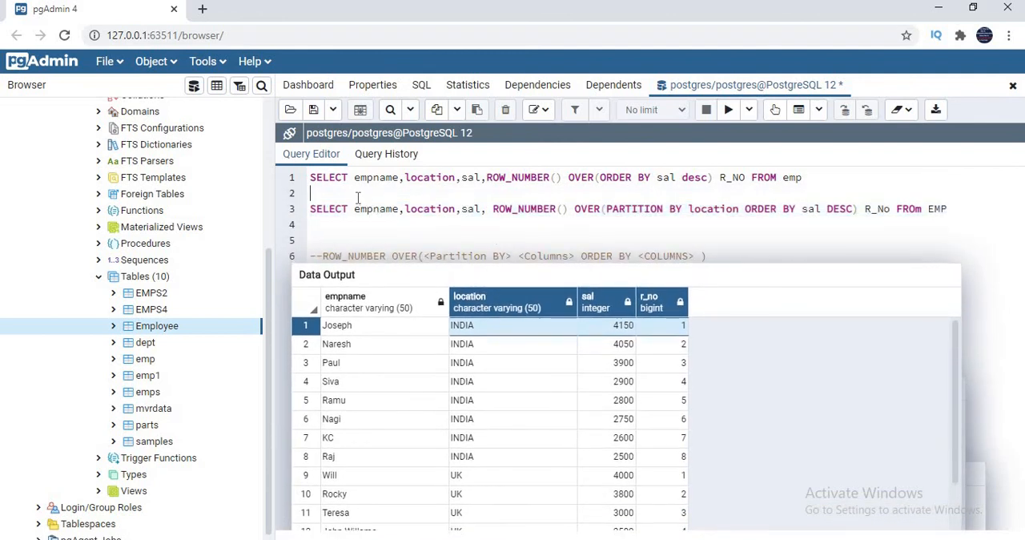
Wrap the partitioned query as SELECT * FROM ( … ) A WHERE R_No=1.
text(SELECT)
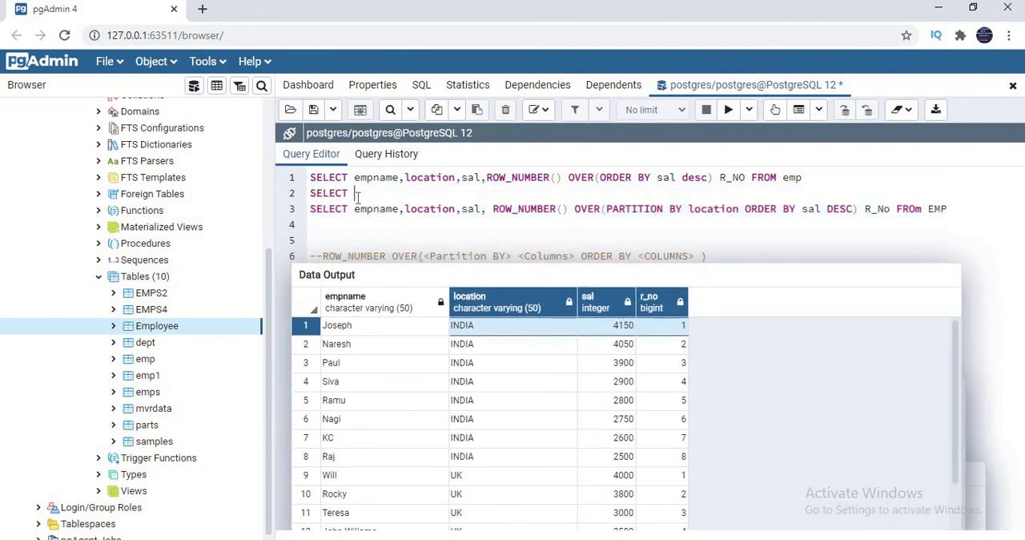
text(F)
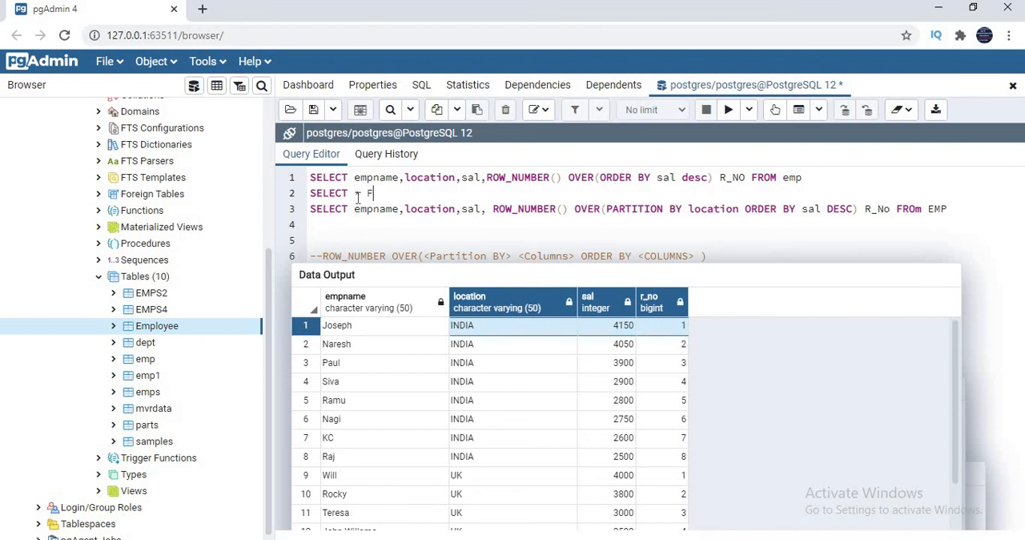
text(FROM ())
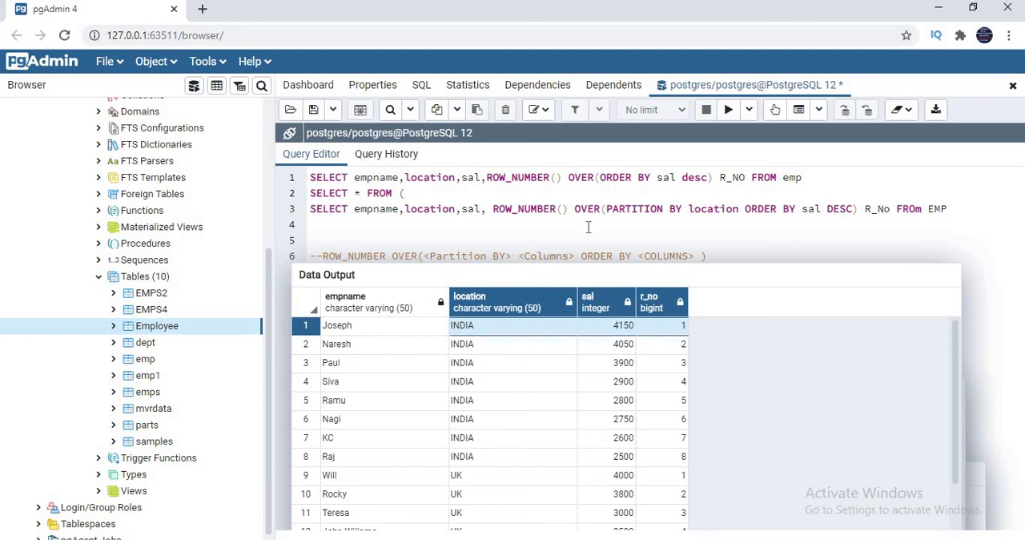
text())
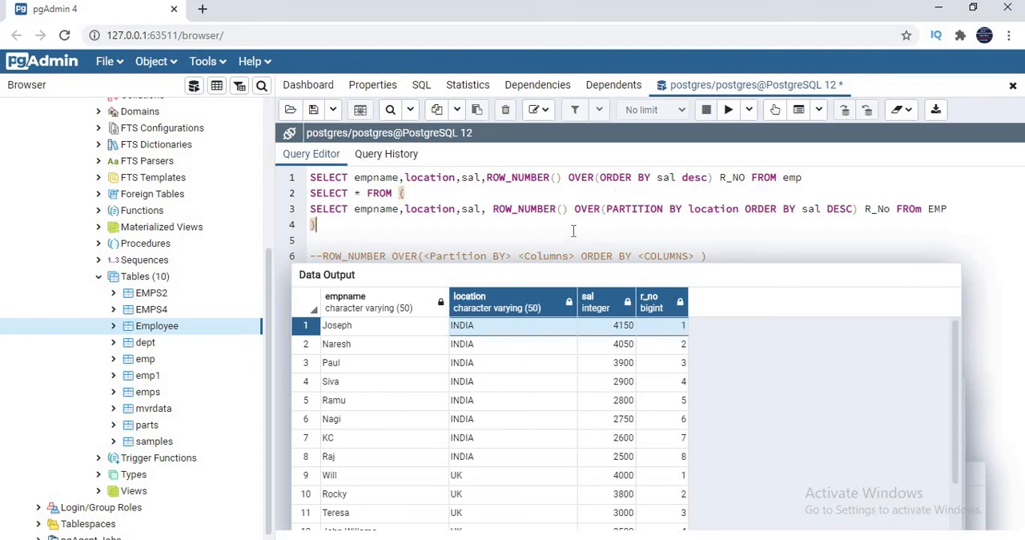
text(A)
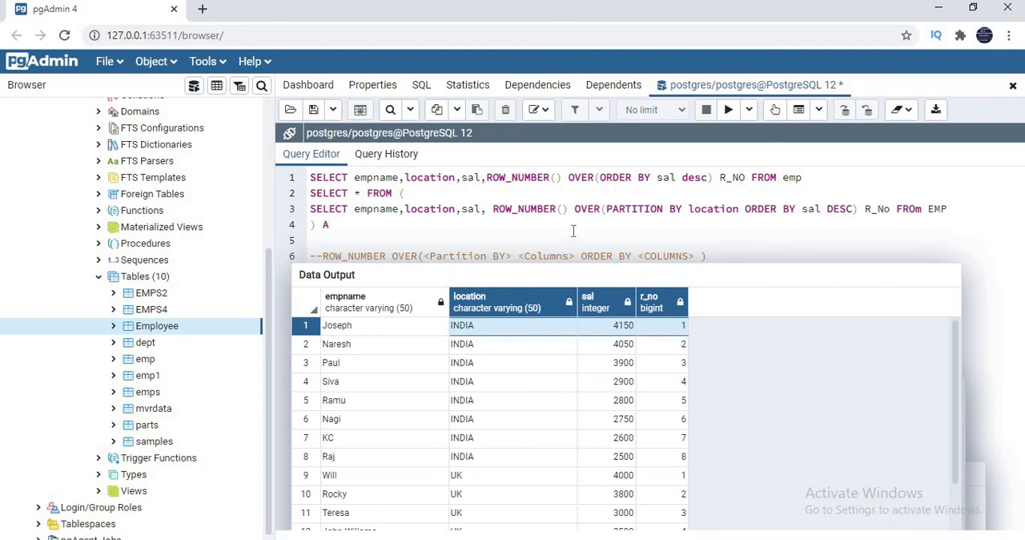
text(WHERE)
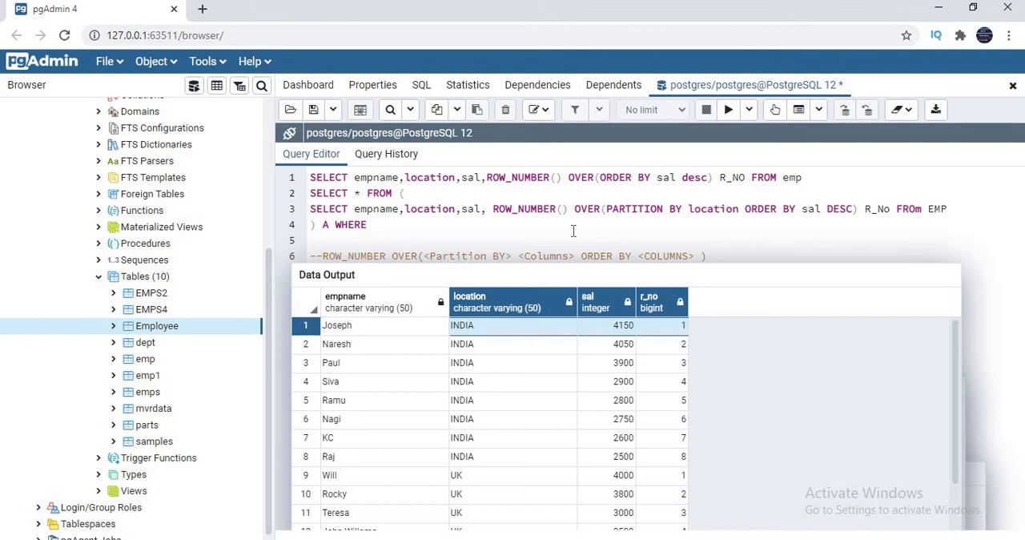
text(R_N)
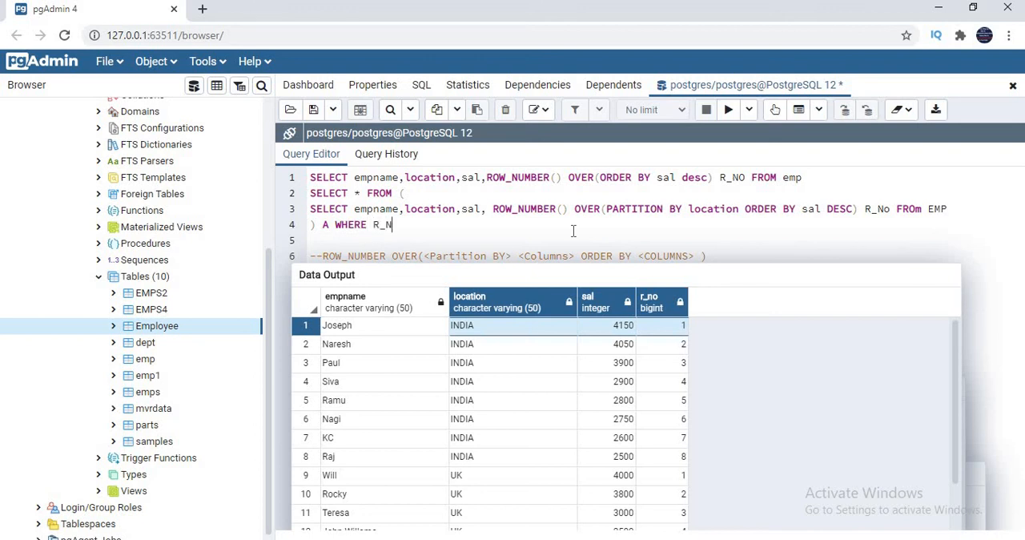
text(o=1)
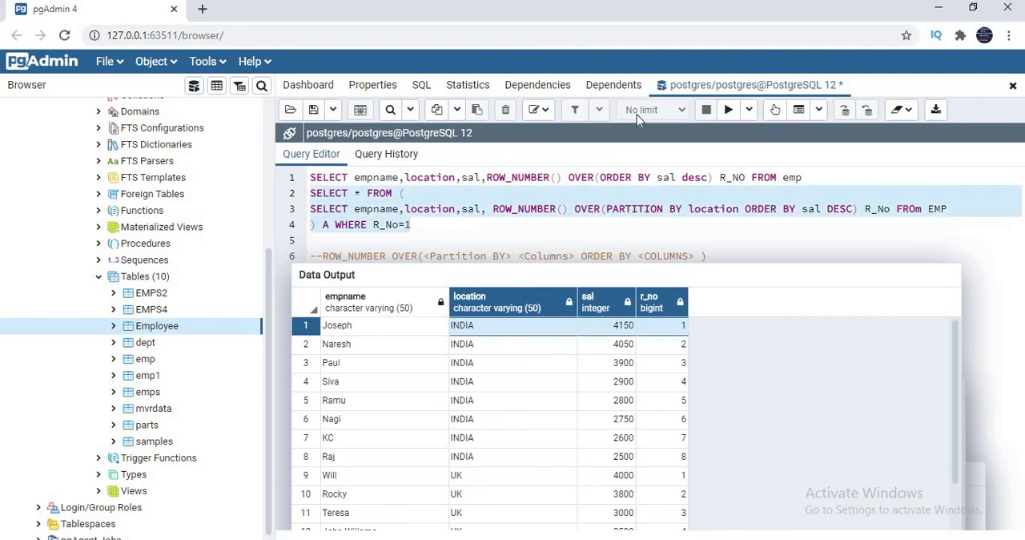
Run the wrapped ROW_NUMBER query, returning Joseph INDIA 4150, Will UK 4000, Frank USA 4500.
click(727, 109)
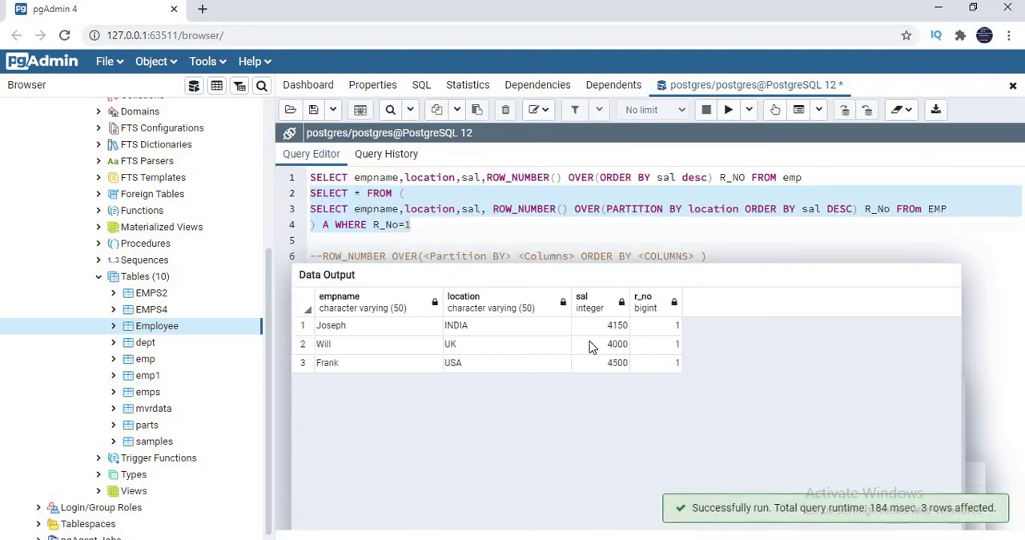
mouse_move(676, 399)
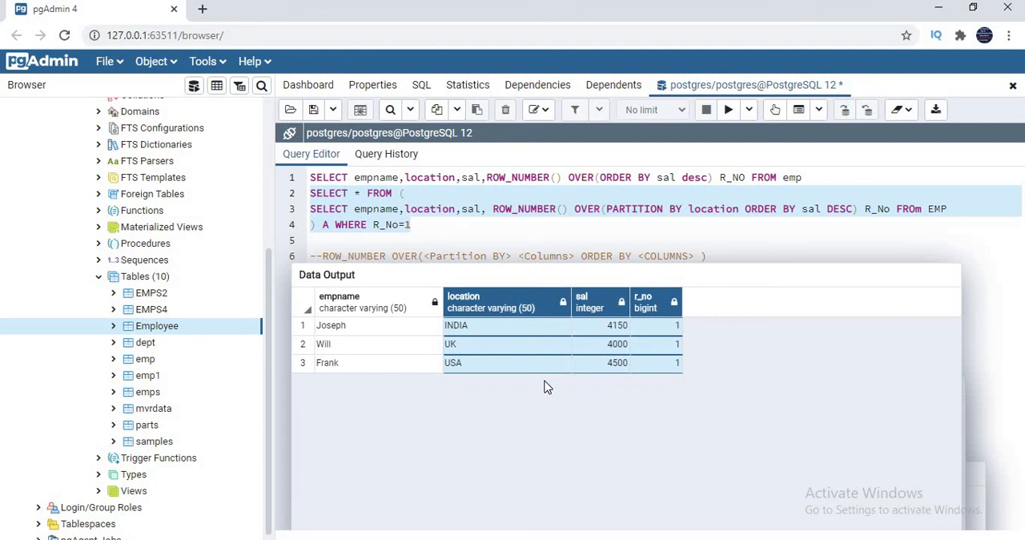
mouse_move(481, 468)
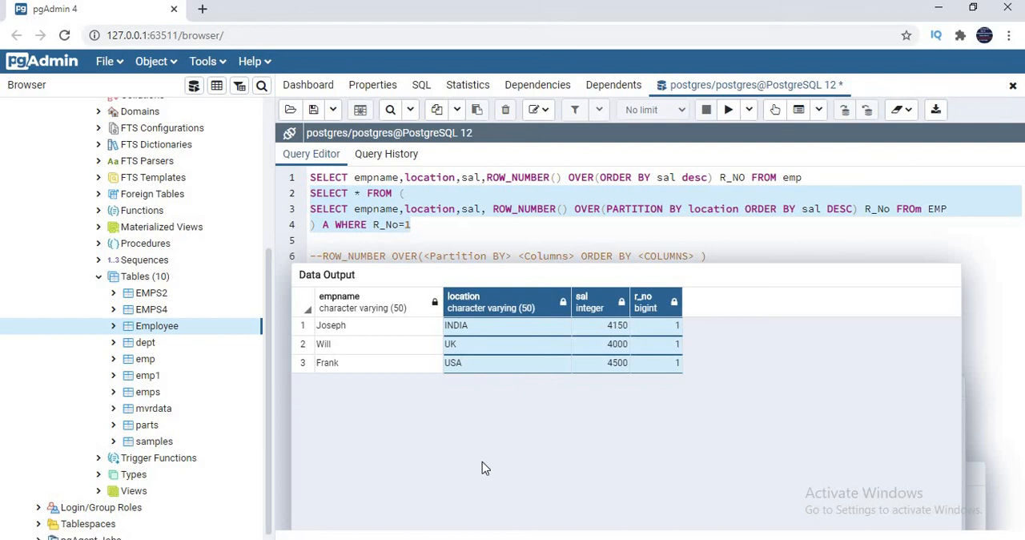